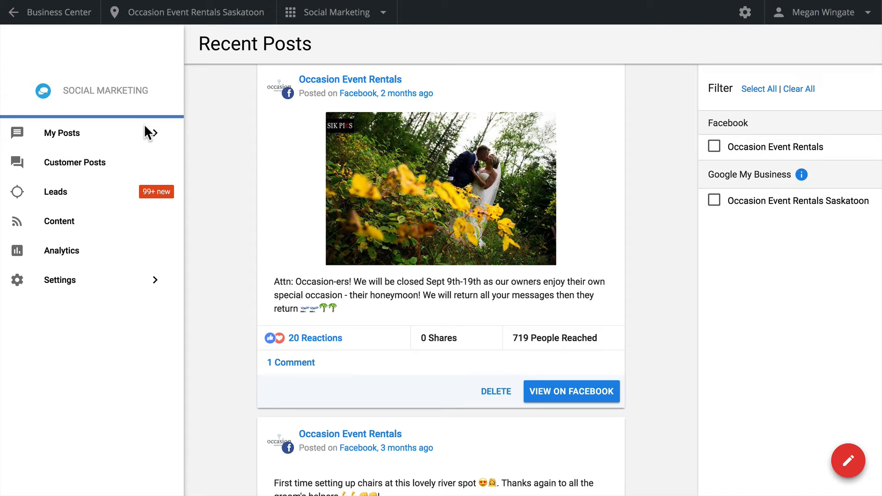
mouse_move(142, 137)
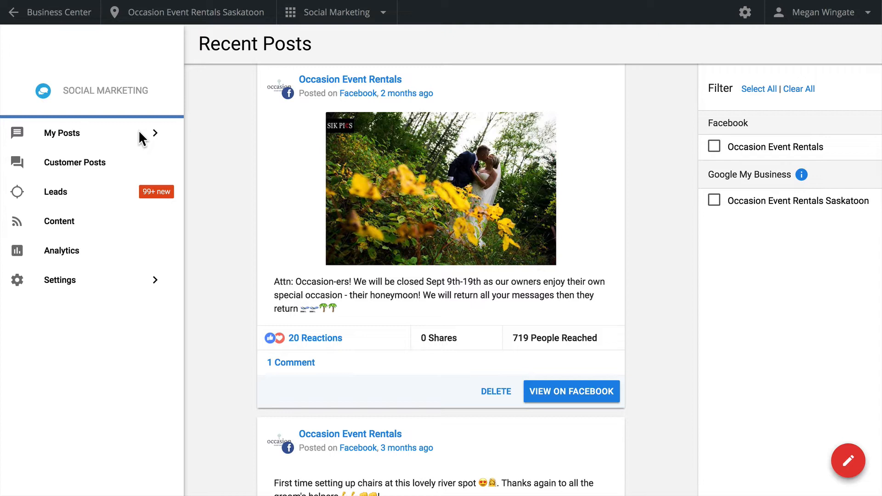
mouse_move(141, 147)
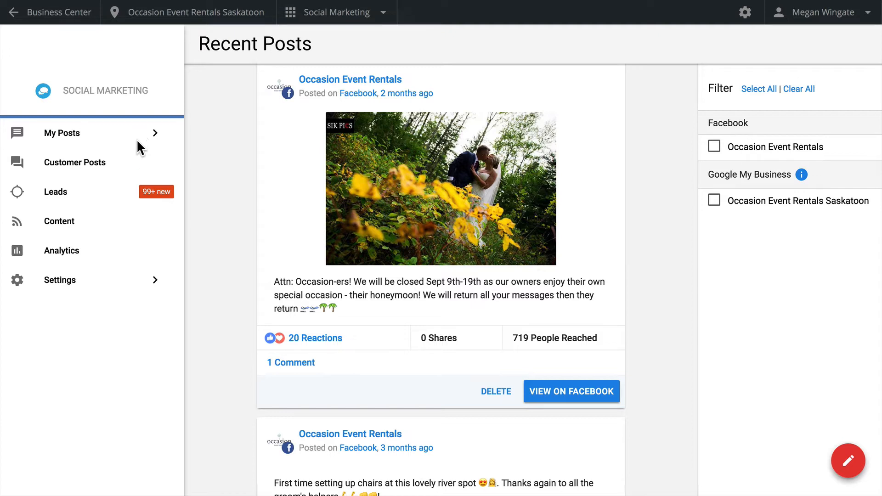
mouse_move(140, 176)
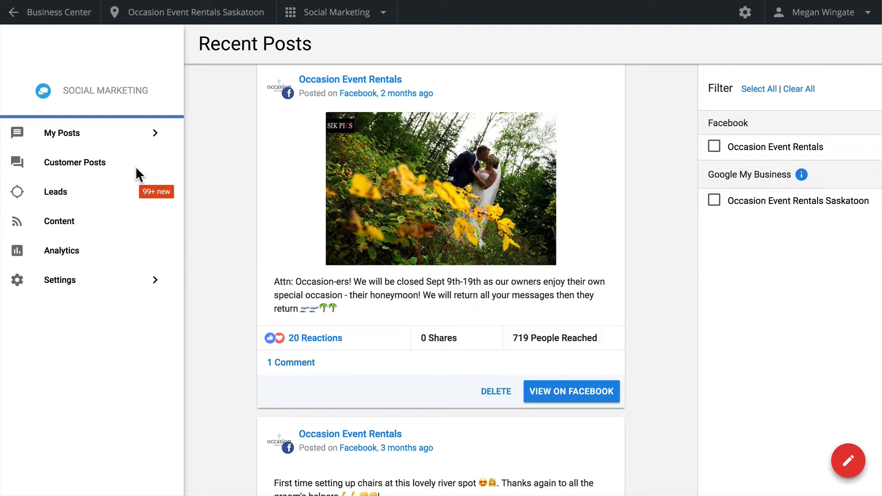
mouse_move(93, 201)
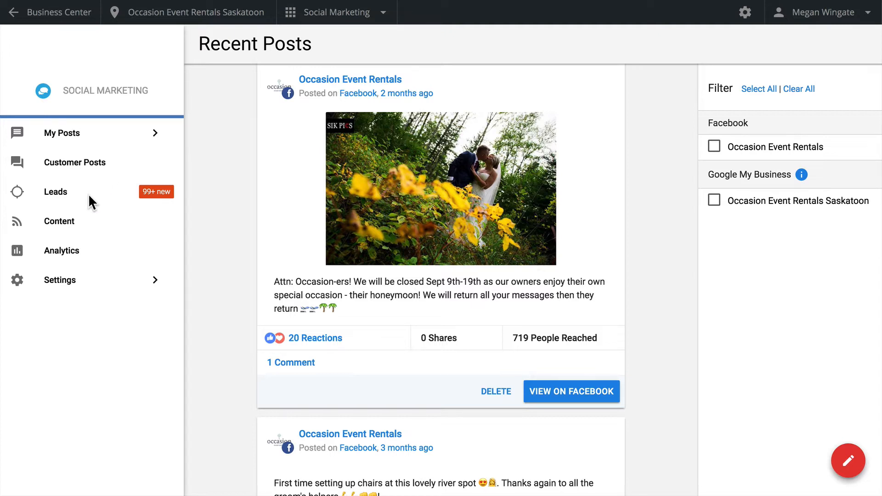
mouse_move(104, 227)
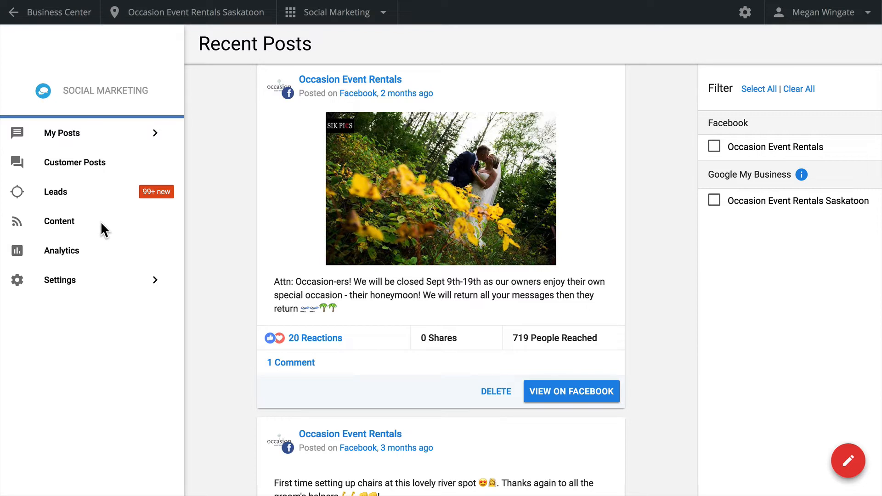
mouse_move(101, 260)
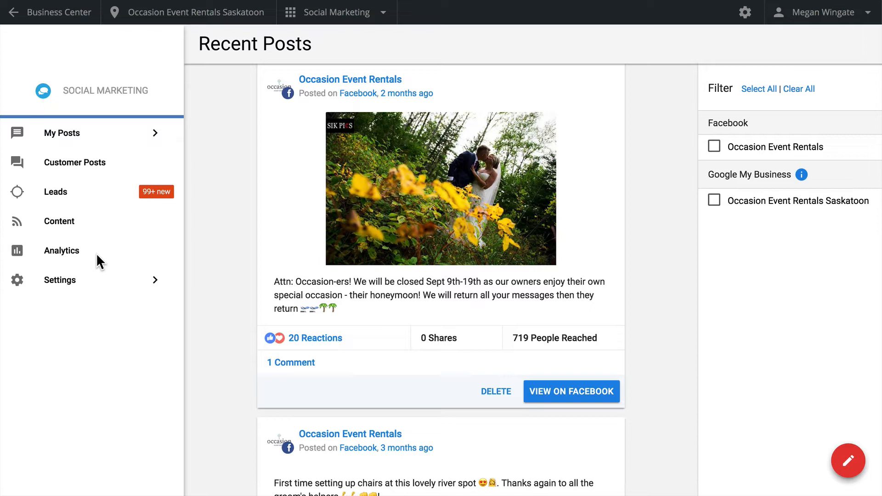
mouse_move(148, 287)
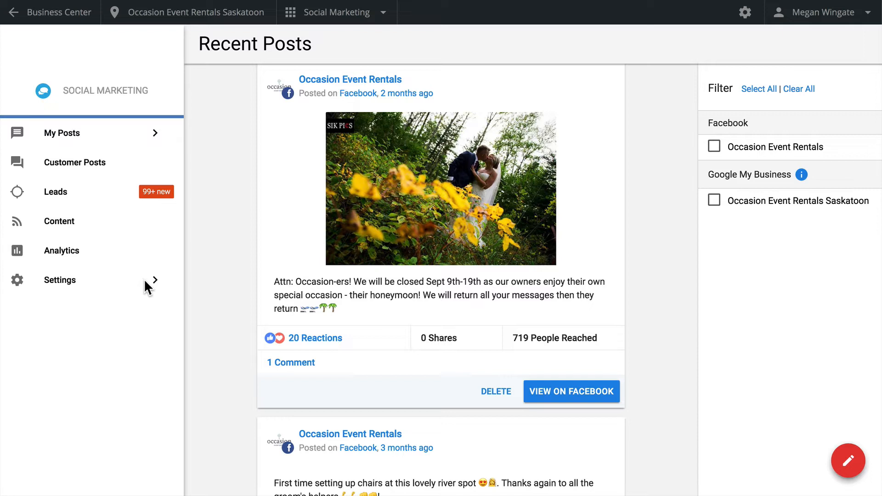
Expand Settings and open Connect Accounts to view the linked Facebook, GMB, Instagram and Google+.
click(60, 279)
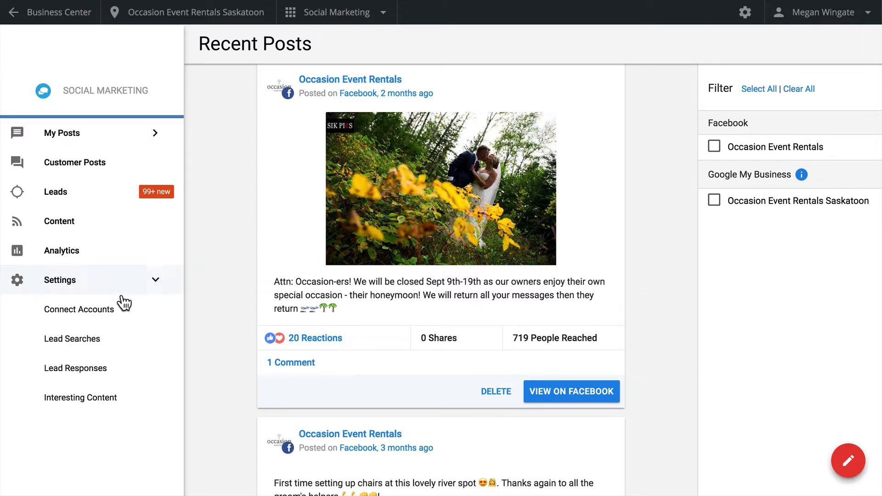
click(80, 309)
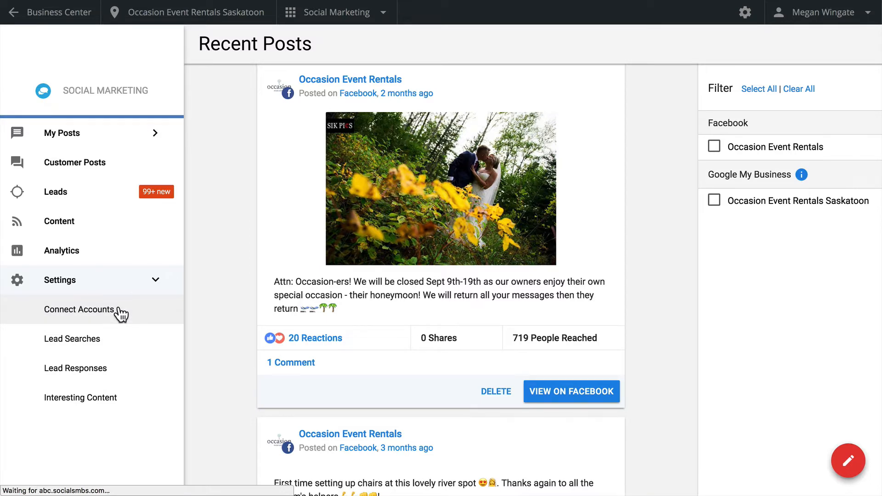
click(79, 309)
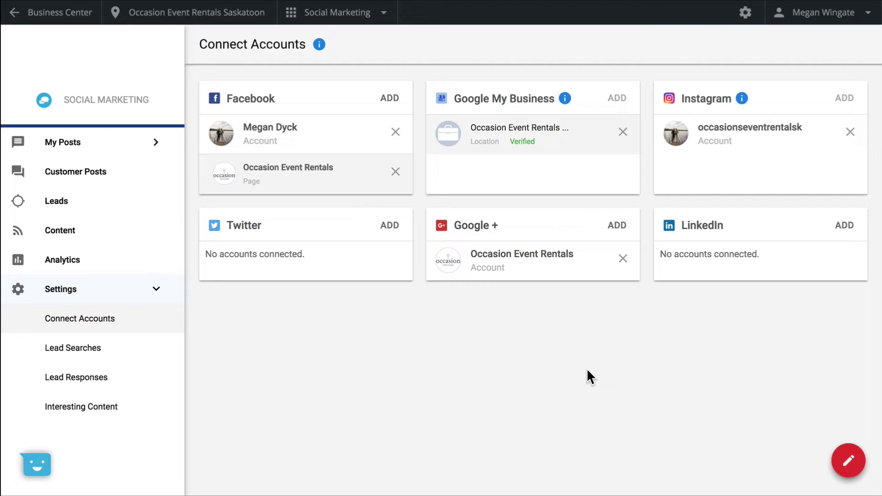
mouse_move(619, 386)
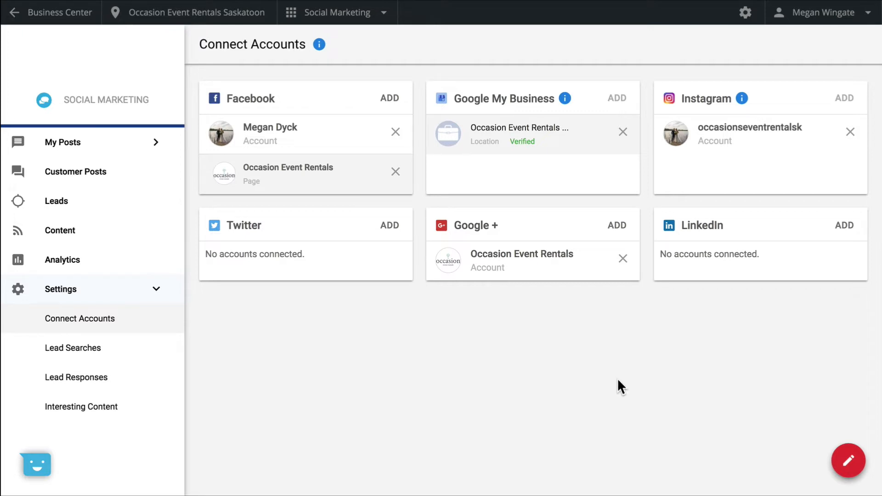
mouse_move(849, 461)
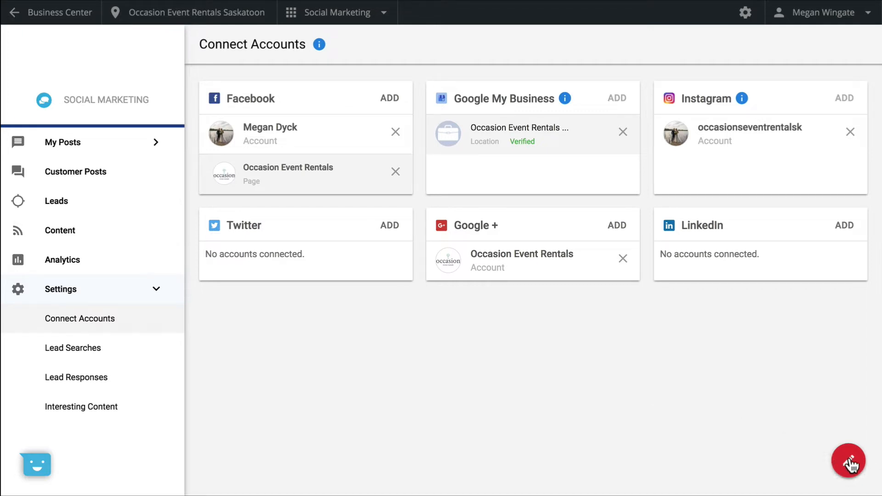
Start a new post and write the 'Spring special!' 15% off April chair rentals message.
click(848, 461)
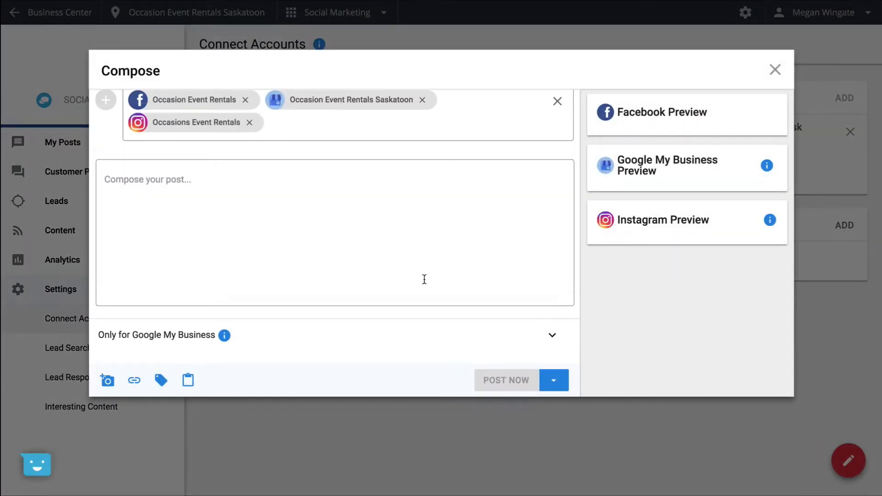
mouse_move(245, 99)
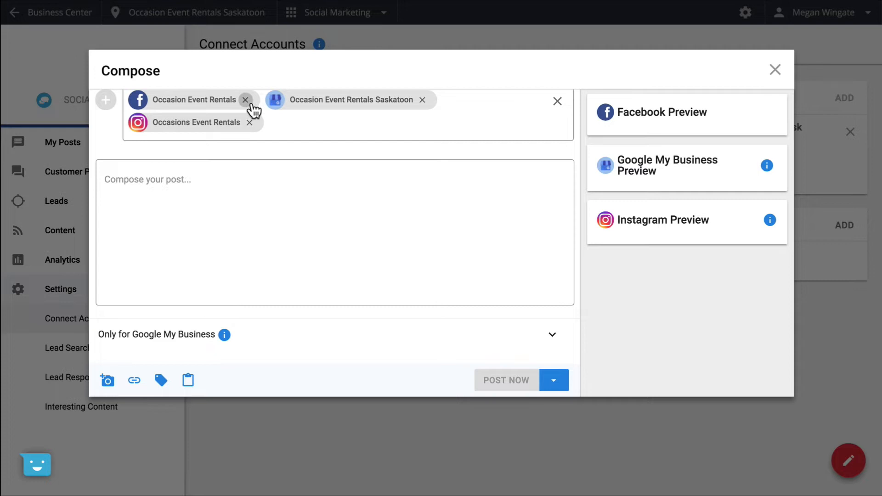
click(335, 233)
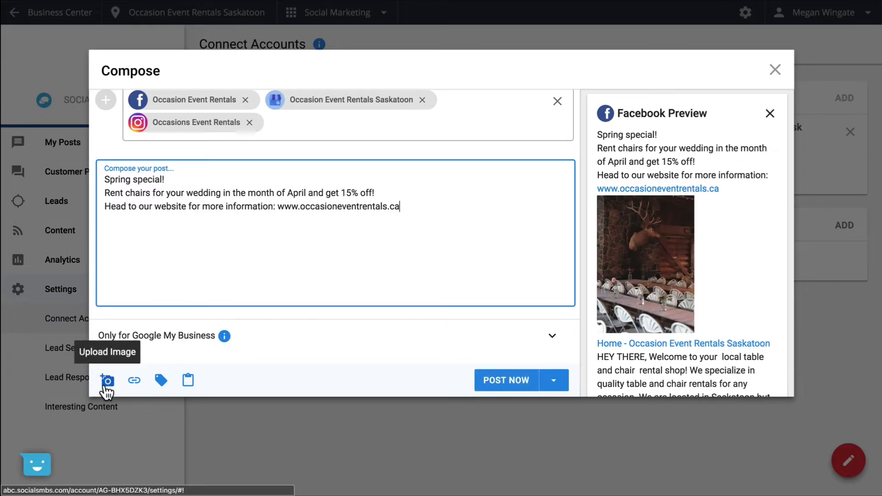
Attach the chairs-and-flowers photo and scroll down to the Google My Business event preview.
click(106, 380)
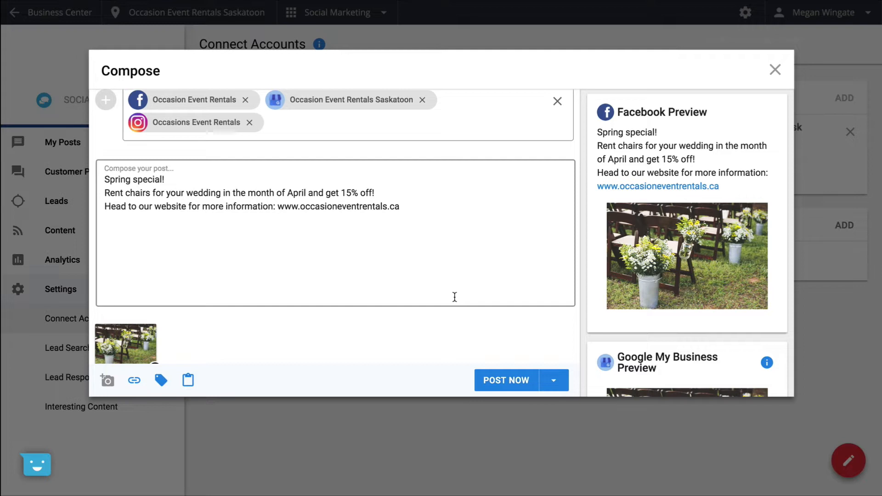
mouse_move(440, 292)
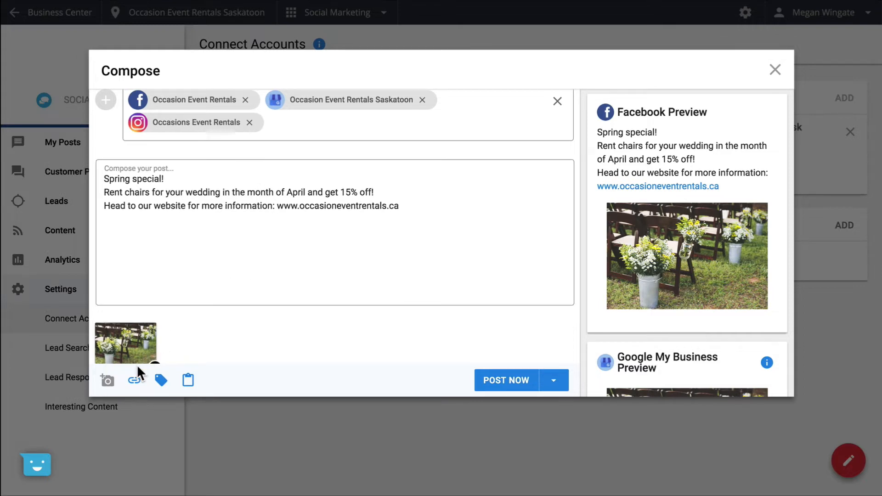
mouse_move(135, 381)
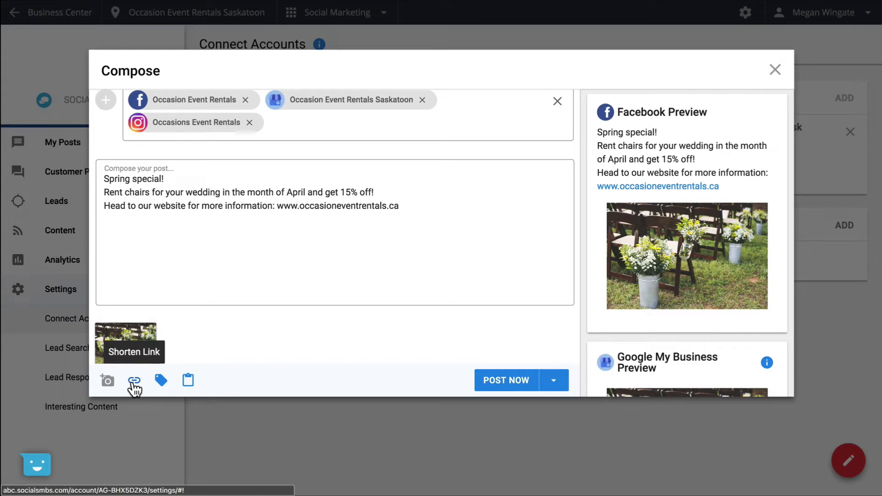
mouse_move(160, 381)
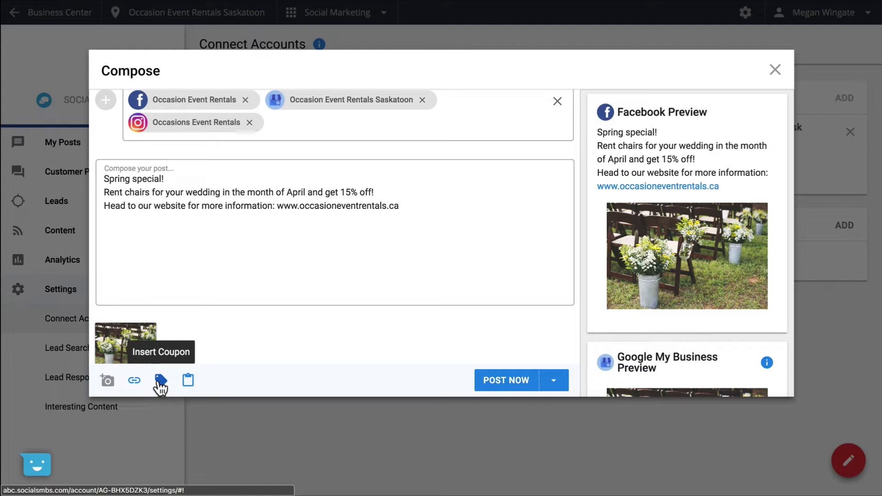
mouse_move(188, 380)
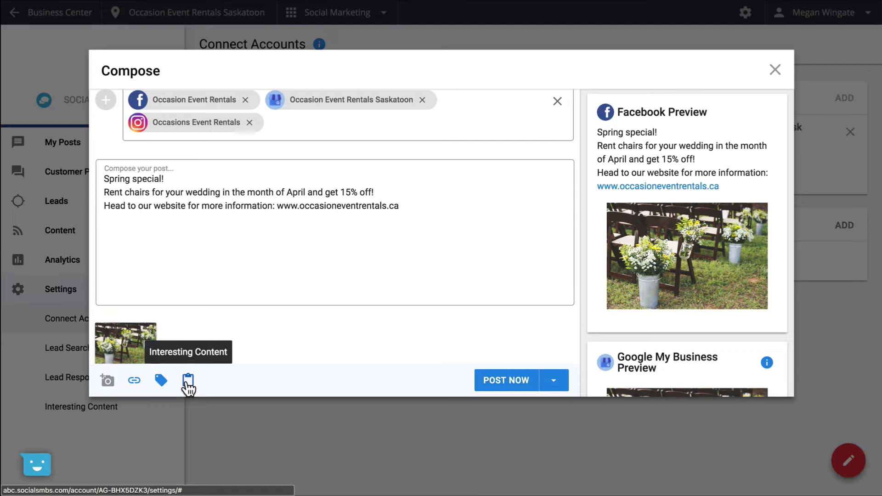
mouse_move(298, 347)
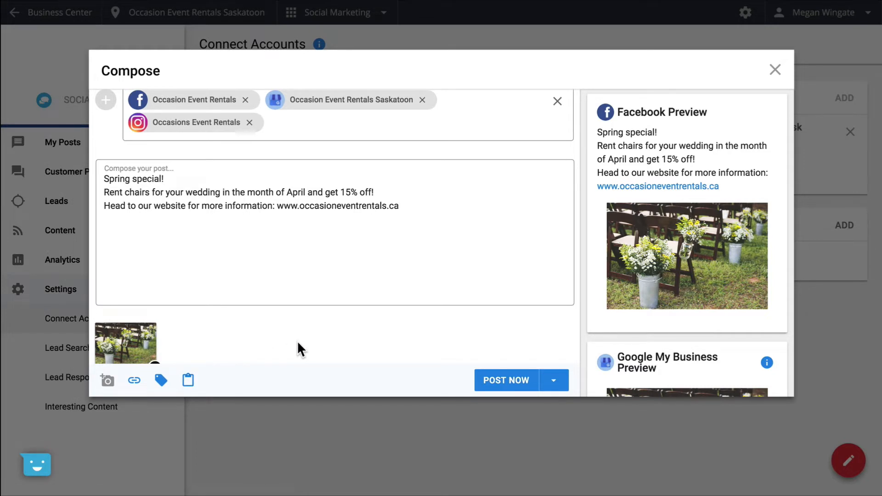
scroll(down, 3)
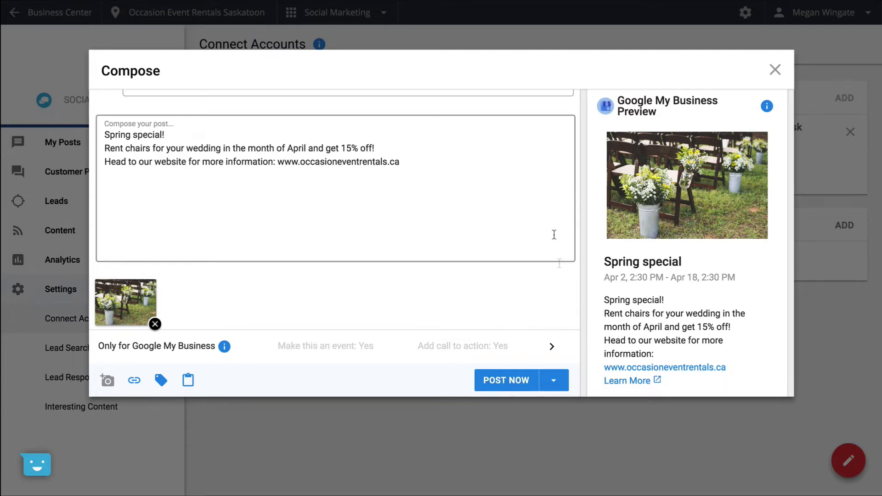
Review the April 2–18 Google My Business event with Learn More, then save as draft.
click(552, 346)
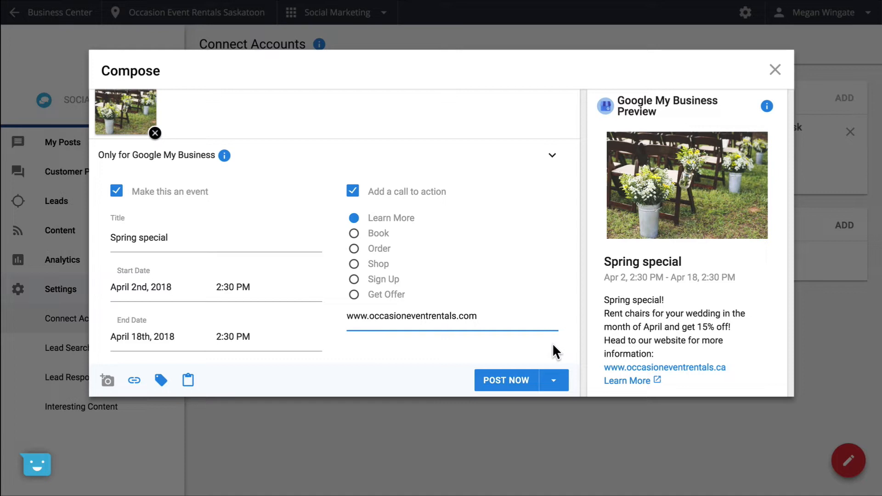
mouse_move(548, 381)
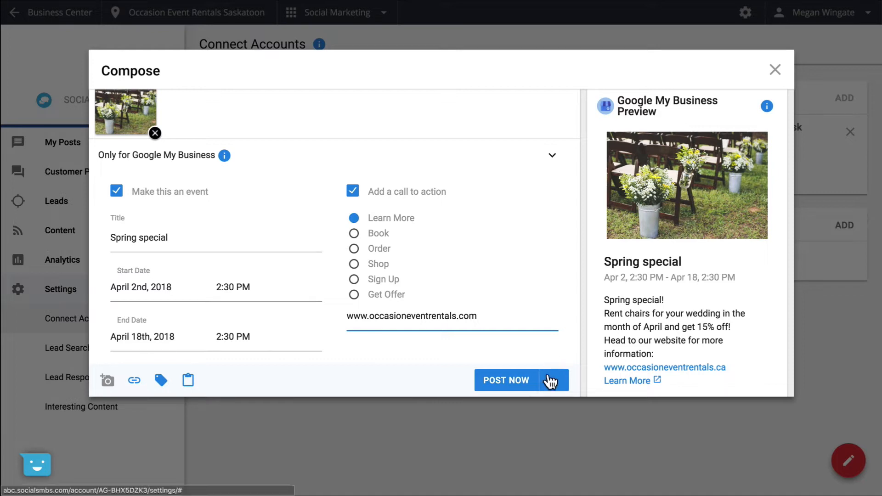
click(566, 380)
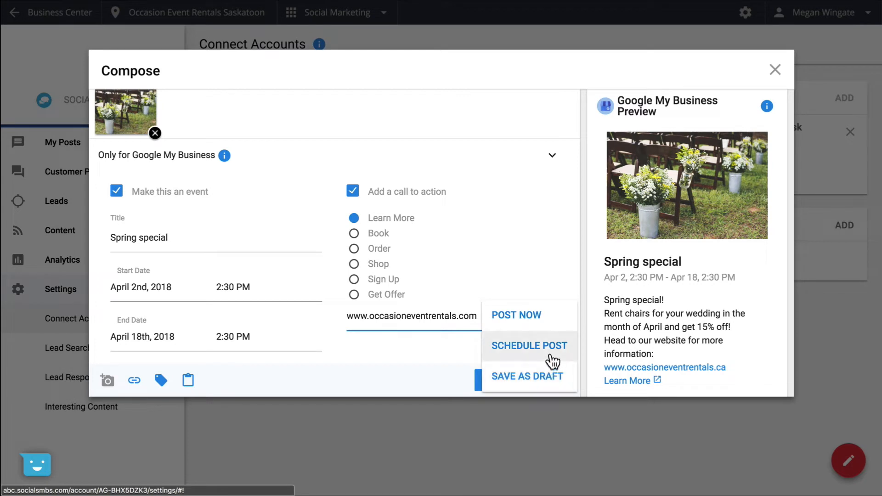
mouse_move(554, 383)
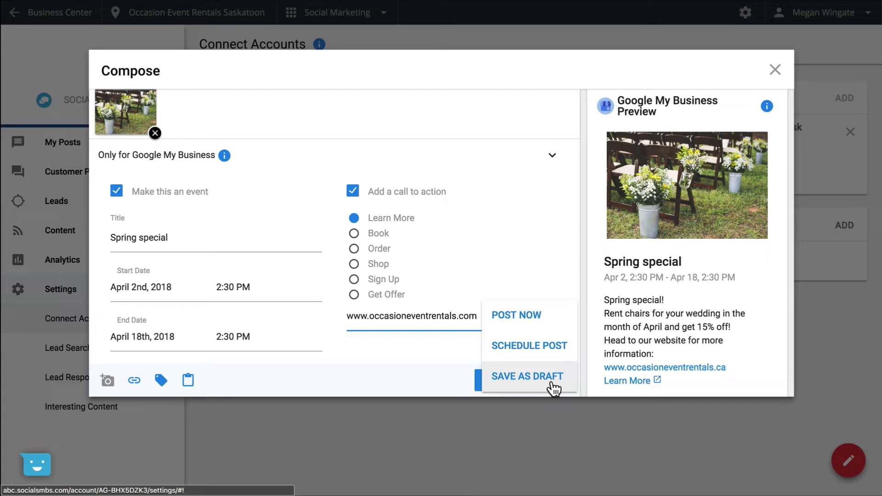
click(526, 376)
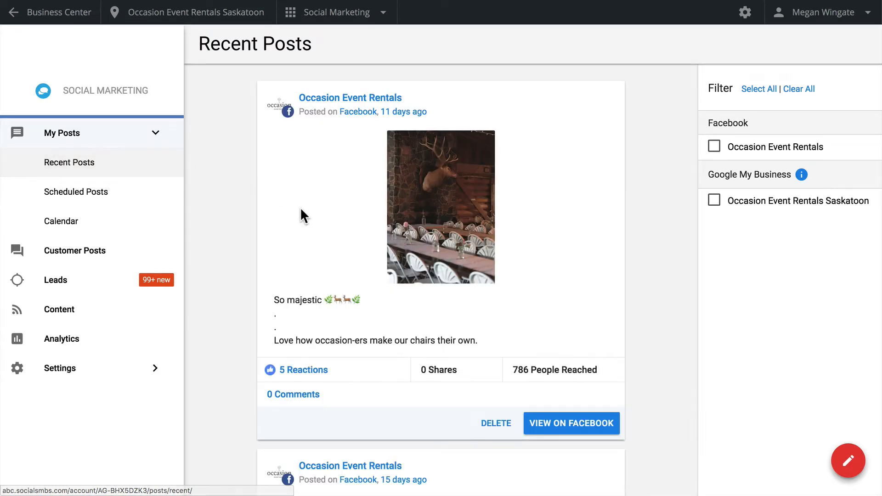
mouse_move(505, 433)
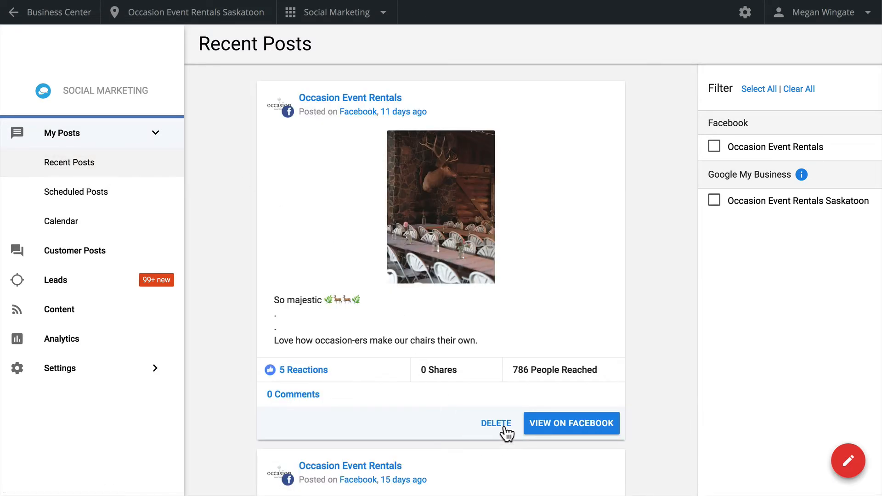
mouse_move(255, 228)
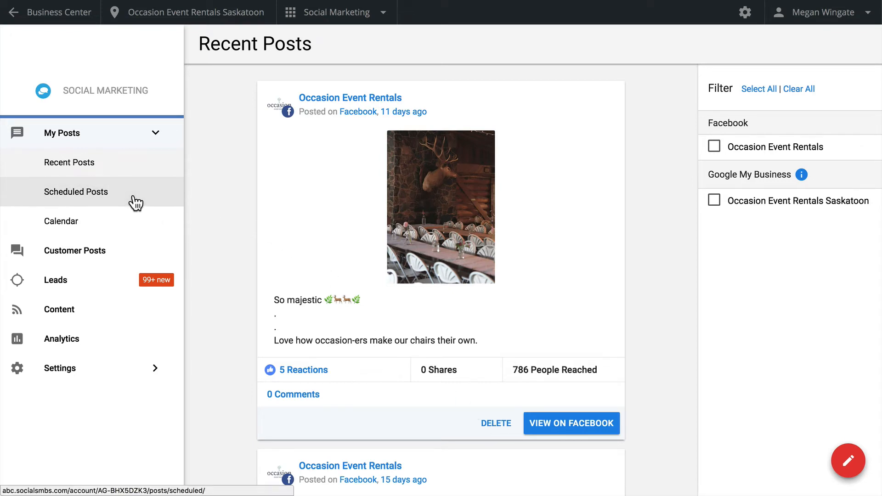
View Scheduled Posts, then switch to the November 2017 posts calendar.
click(75, 193)
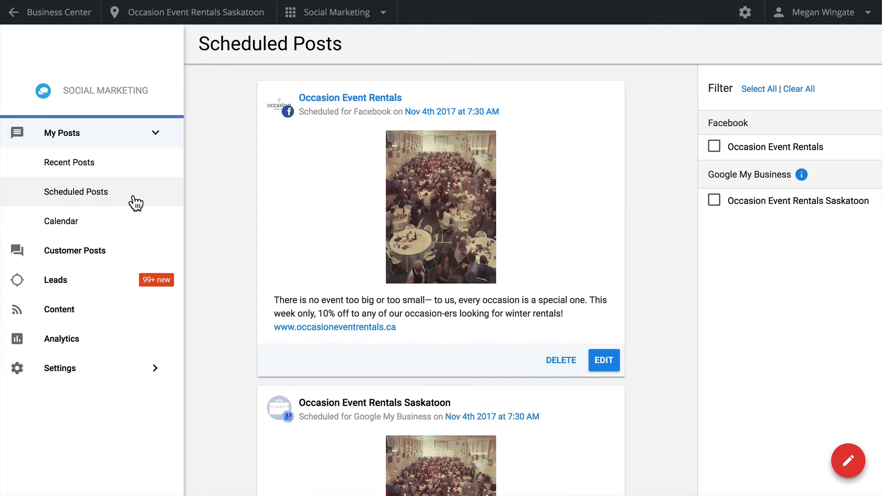
mouse_move(415, 287)
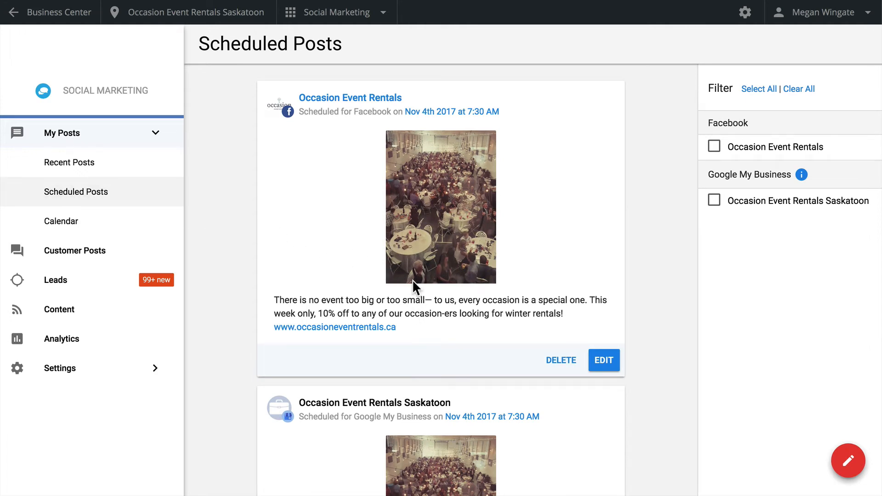
mouse_move(560, 360)
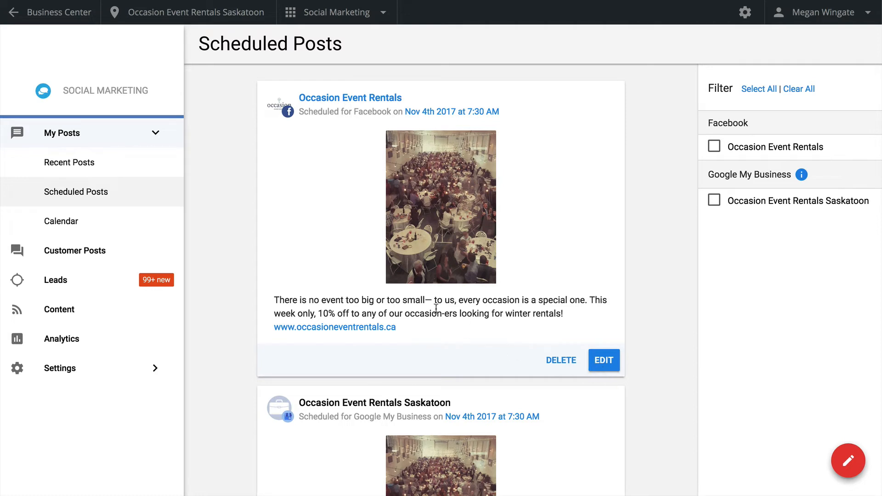
click(61, 221)
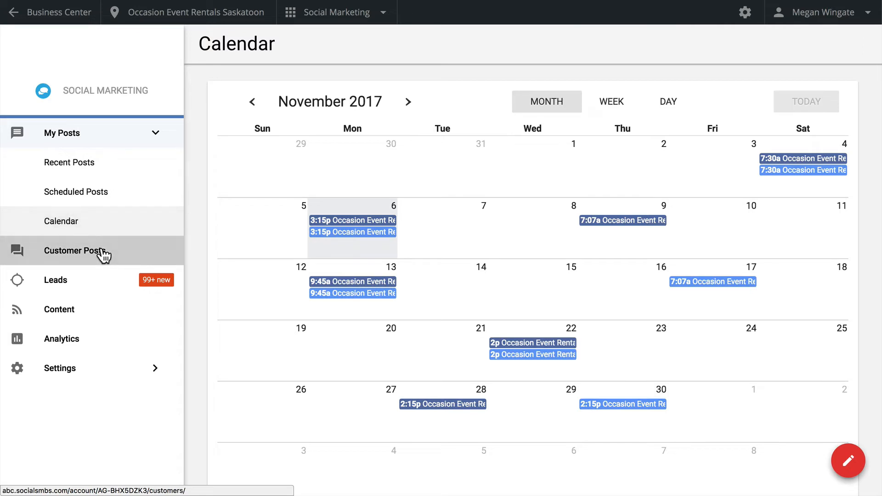
Filter Customer Posts to Dismissed, toggling the Occasion Event Rentals Facebook filter on and off.
click(74, 251)
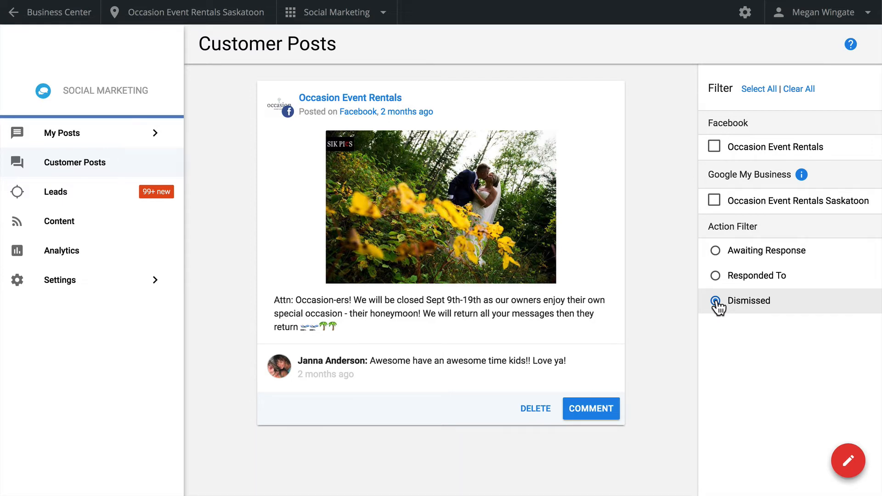
click(714, 301)
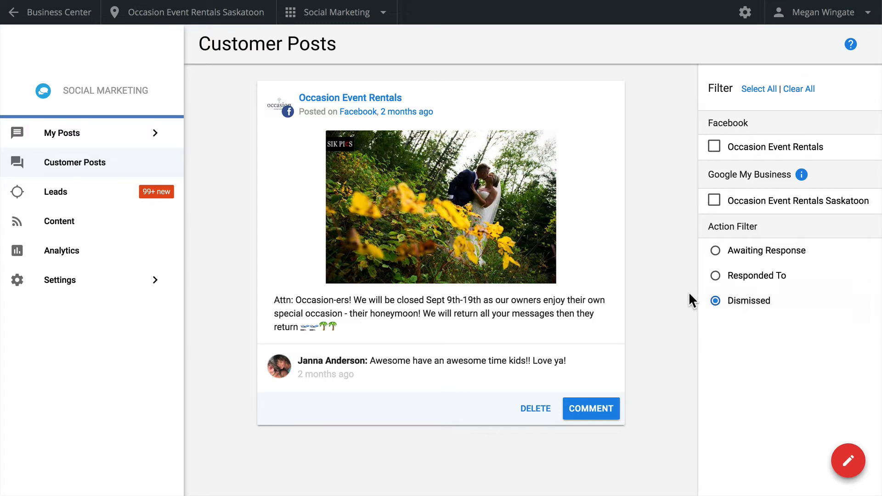
mouse_move(737, 148)
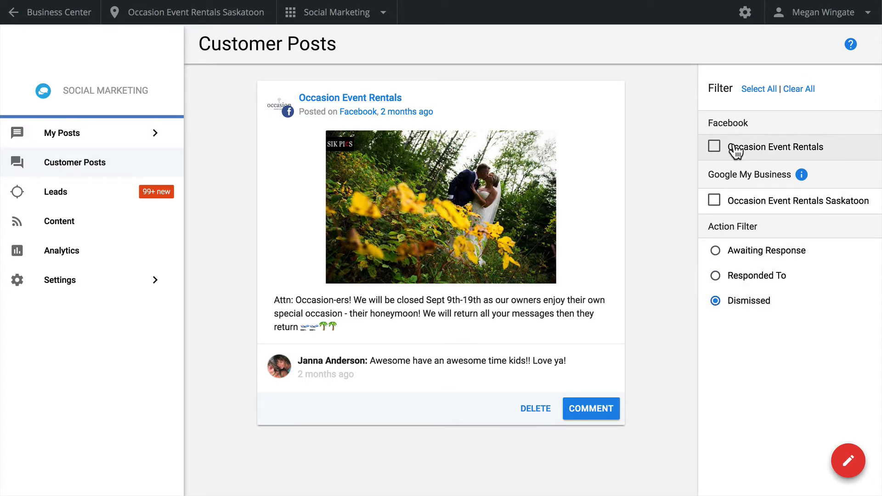
click(714, 147)
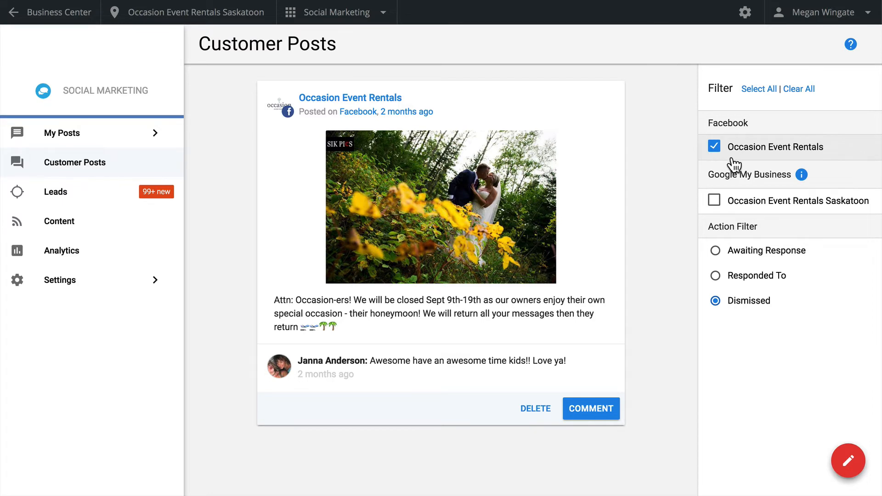
mouse_move(748, 301)
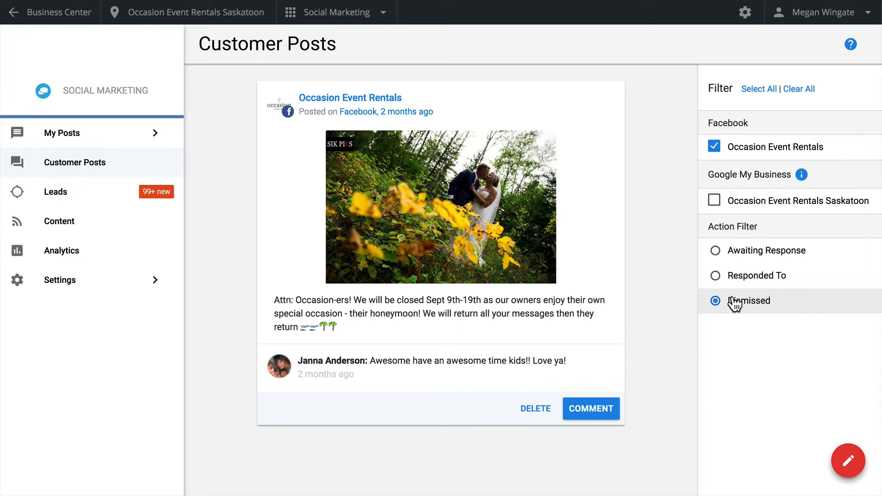
mouse_move(686, 327)
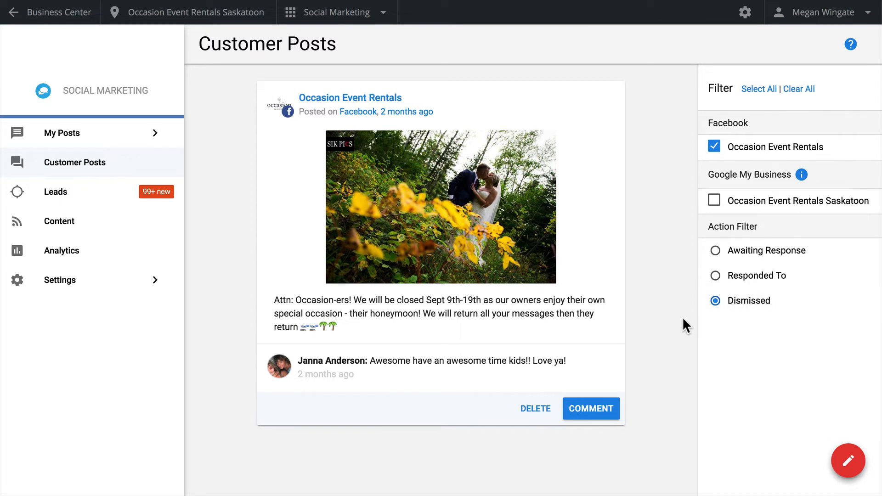
mouse_move(665, 338)
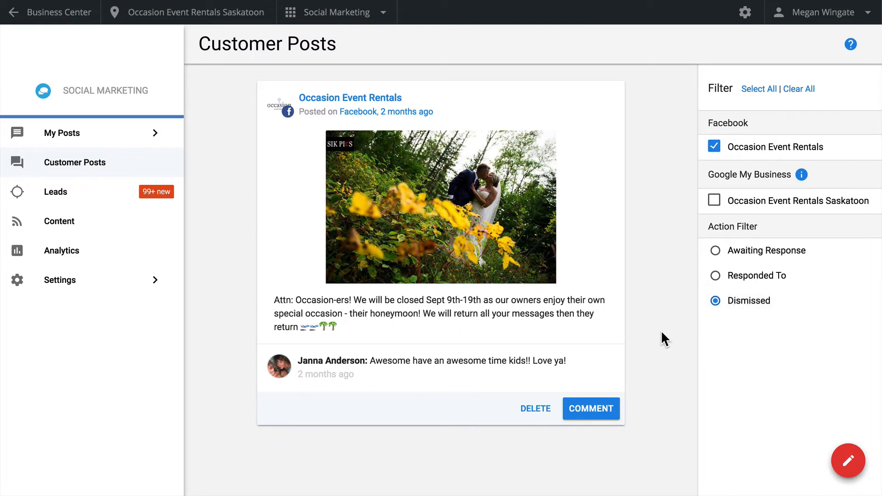
click(714, 147)
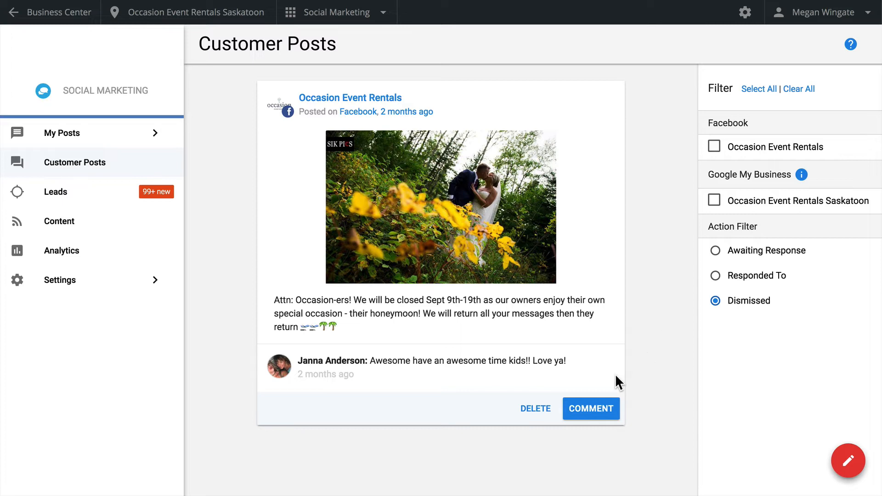
Reply to the honeymoon post comment with the saved 'Thanks for reaching out!' response.
click(591, 408)
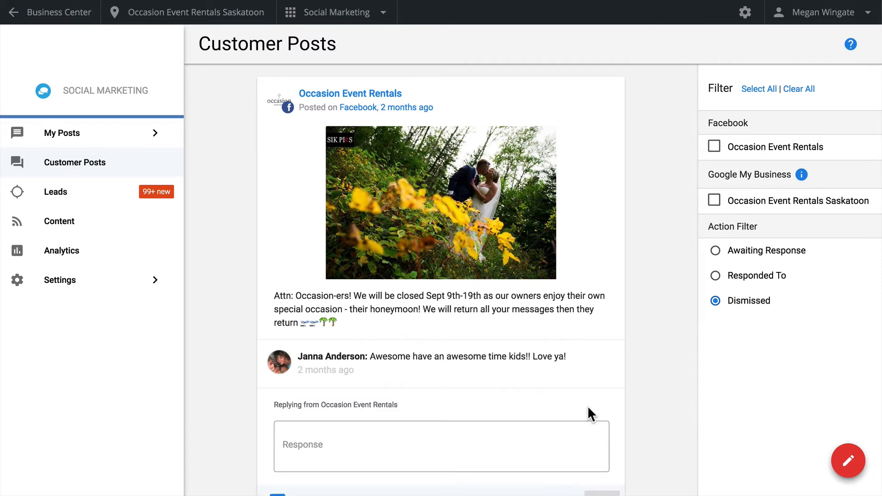
scroll(down, 3)
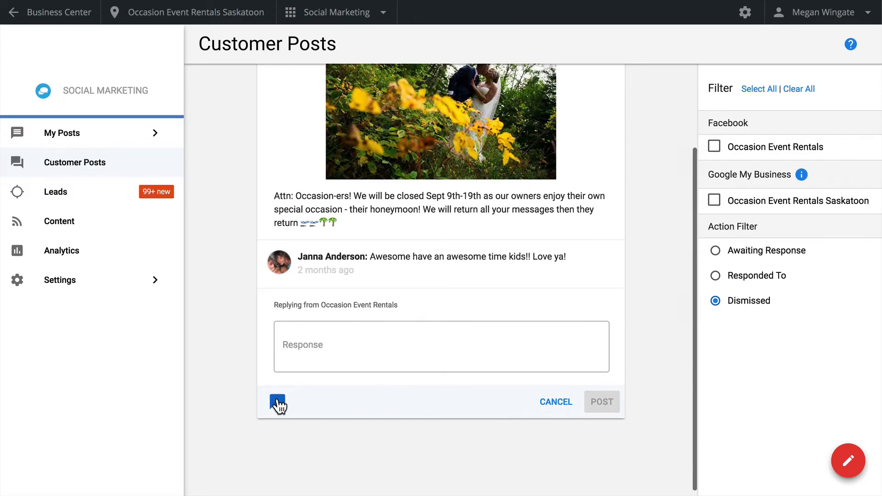
click(277, 402)
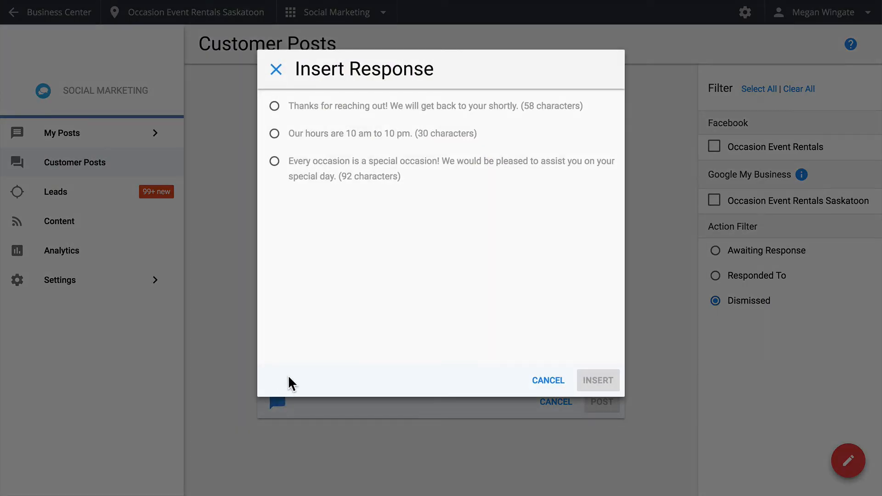
mouse_move(336, 258)
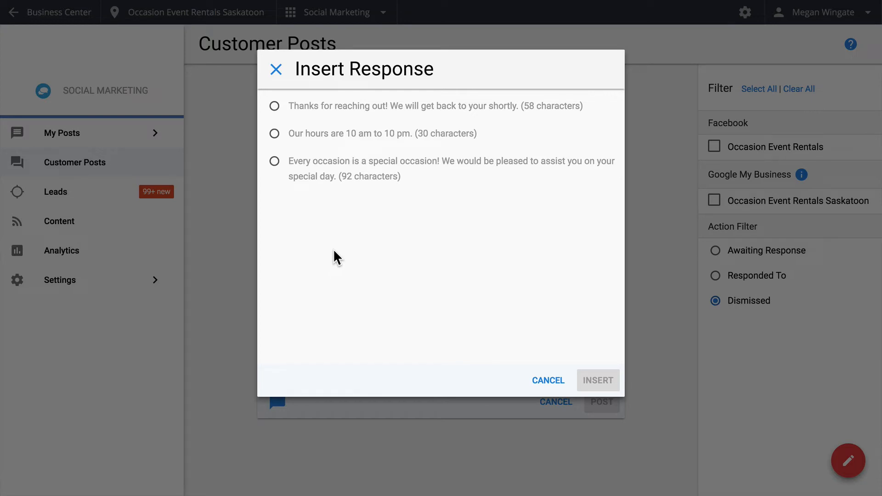
click(275, 105)
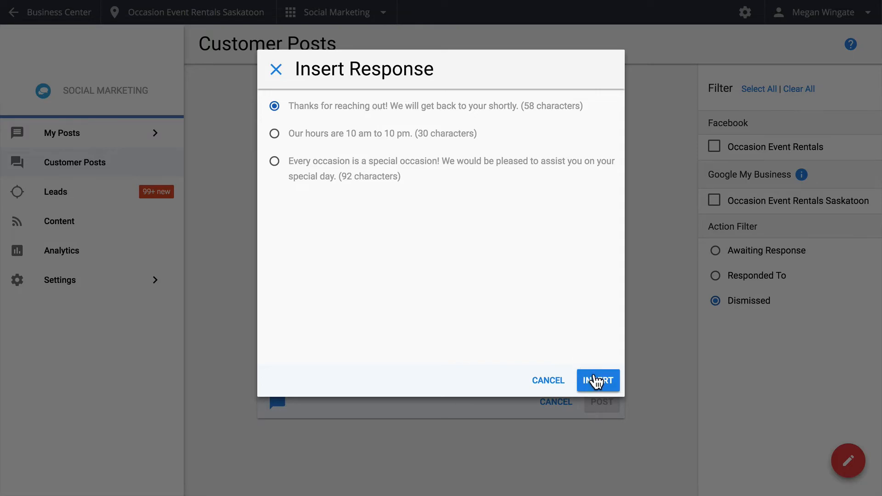
click(598, 380)
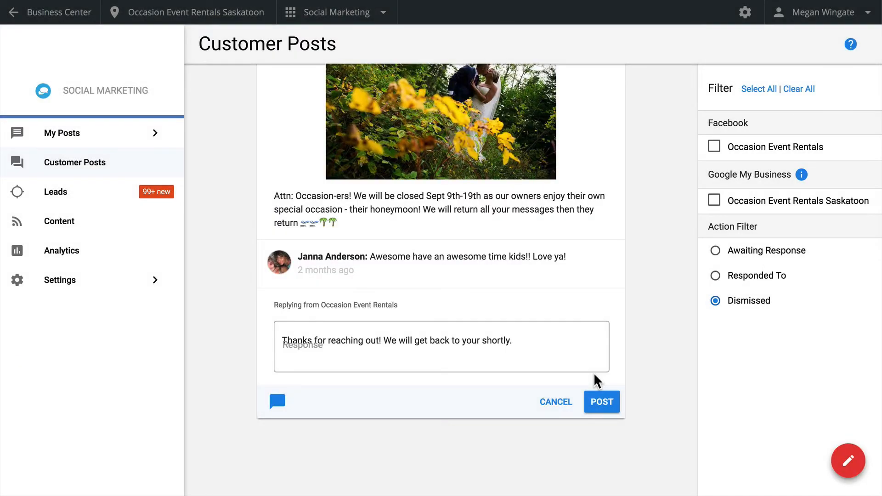
click(56, 192)
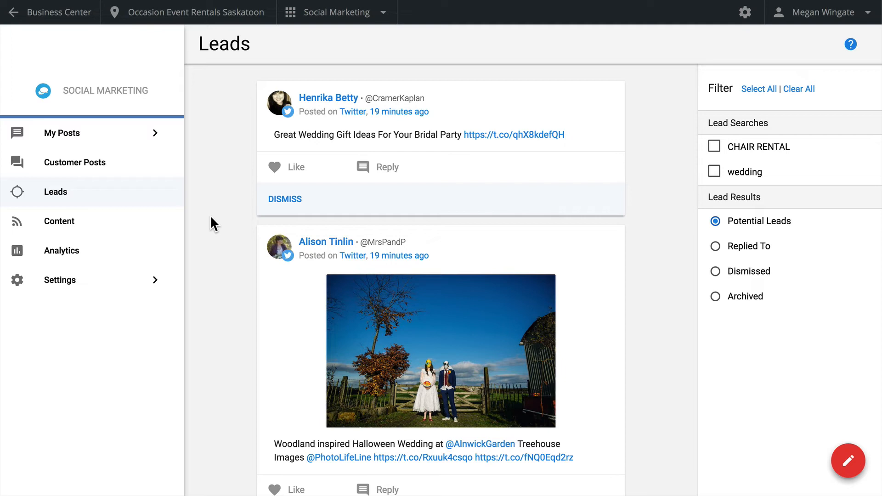
mouse_move(203, 220)
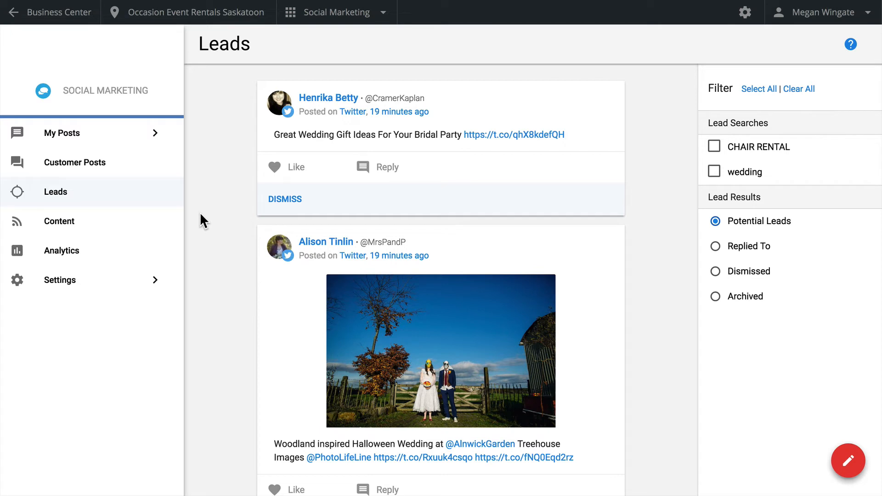
Expand the Settings menu in the sidebar over the Leads page.
click(59, 280)
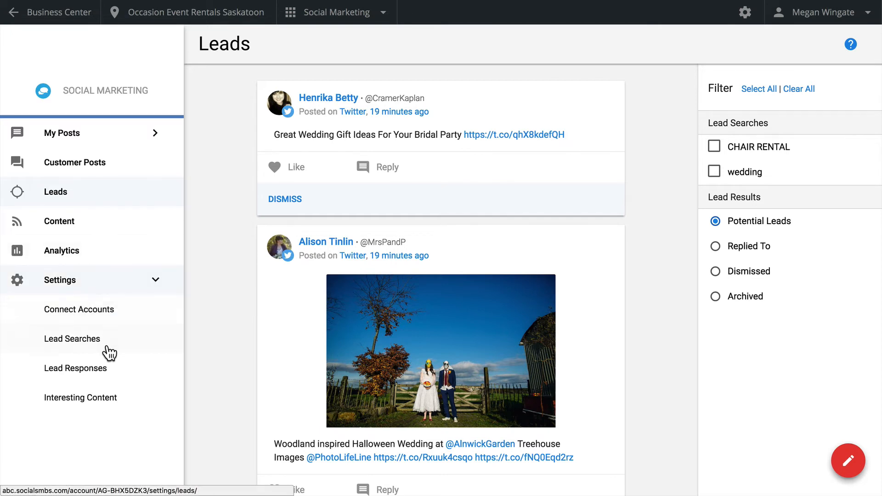
Open Lead Searches and make the birthday search require 'party' and exclude 'clown'.
click(72, 338)
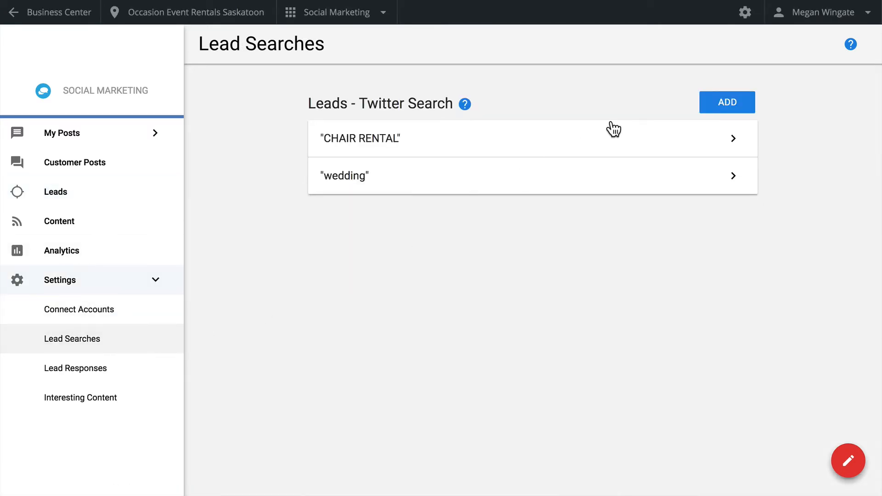
click(726, 102)
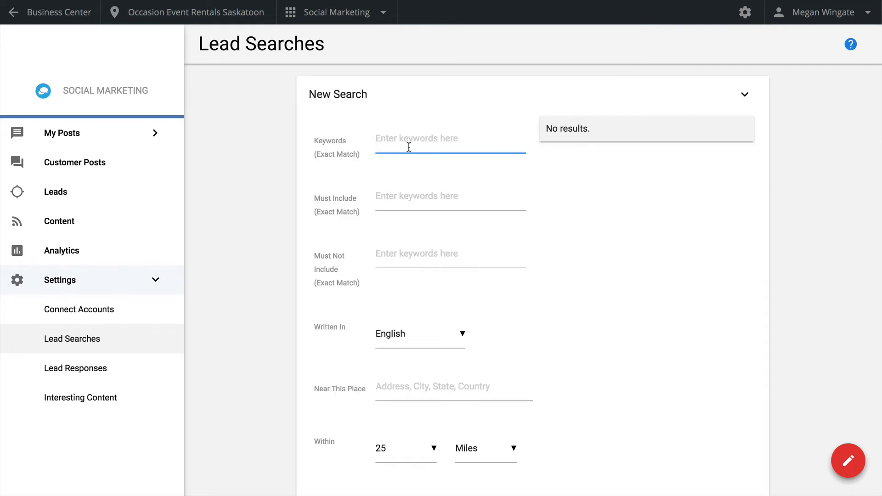
text(birthday)
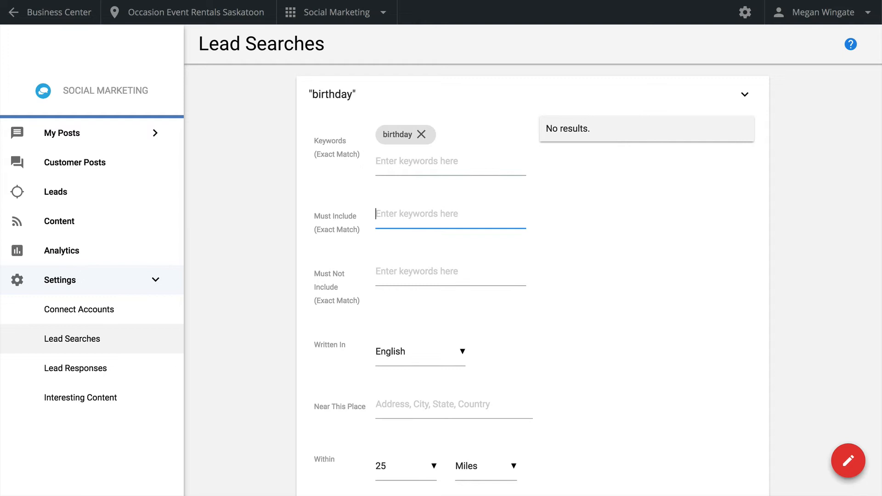
text(part)
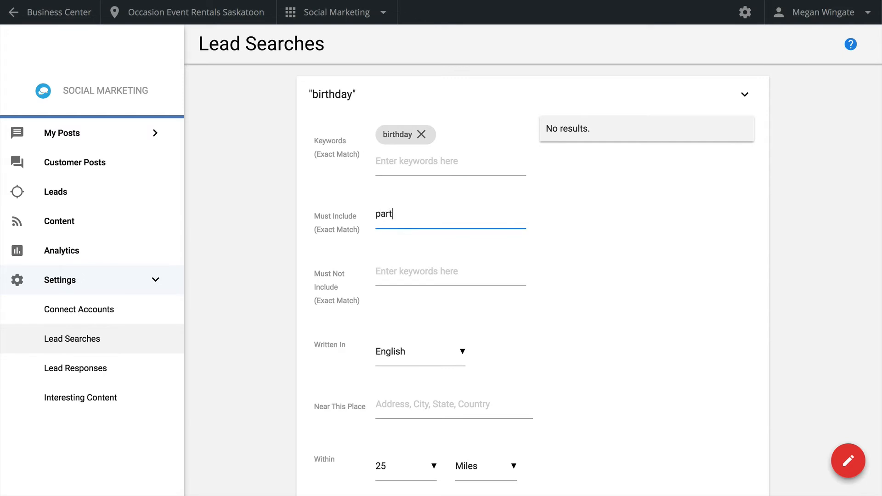
text(clown)
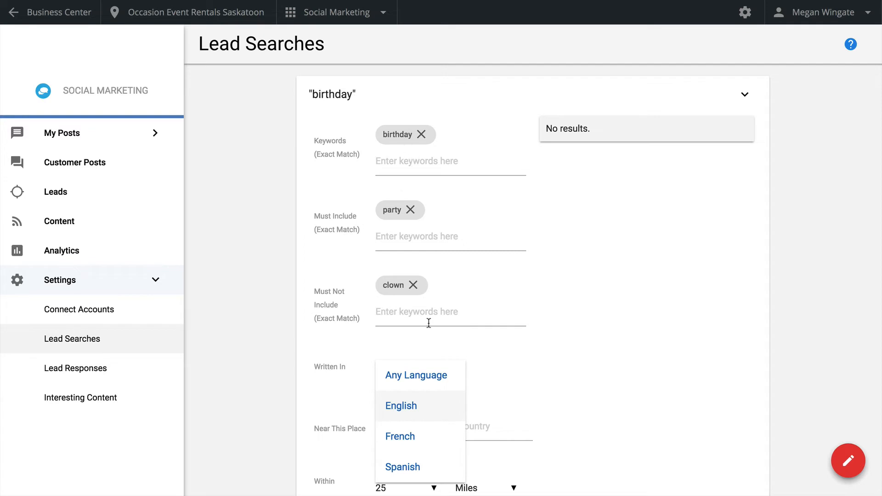
mouse_move(400, 437)
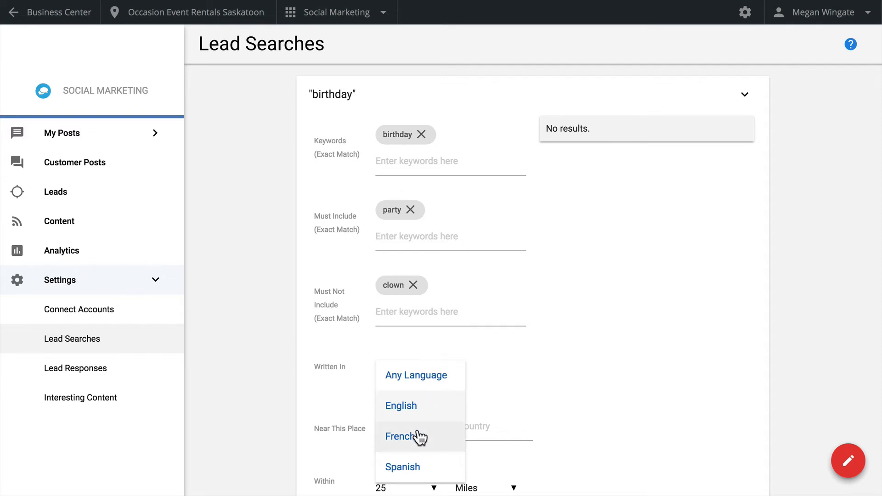
Keep English as the language and set the location to Toronto, Canada.
click(401, 406)
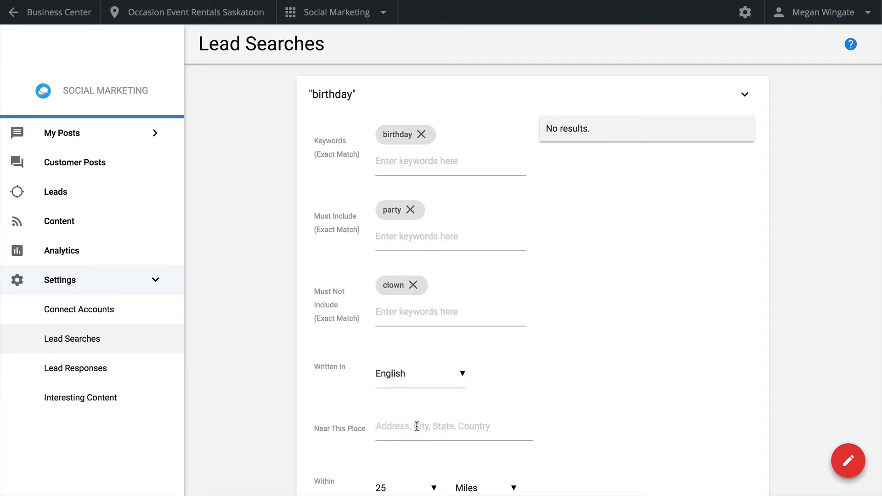
text(Tor)
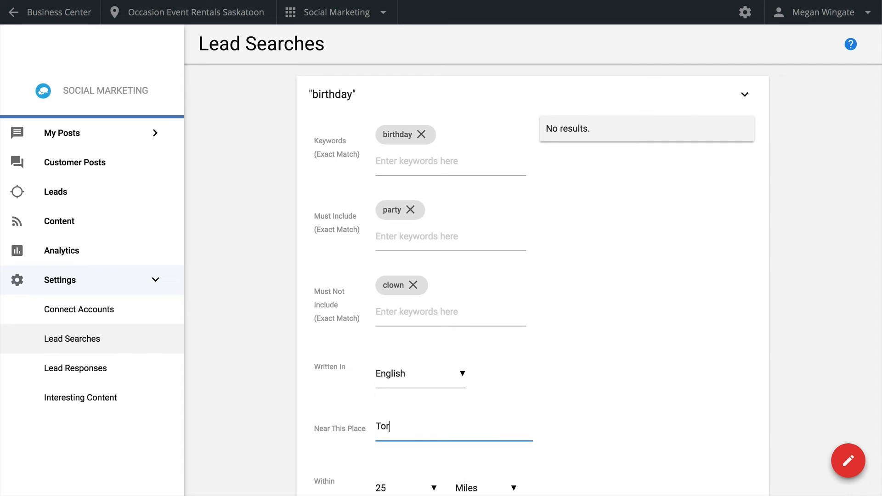
scroll(down, 3)
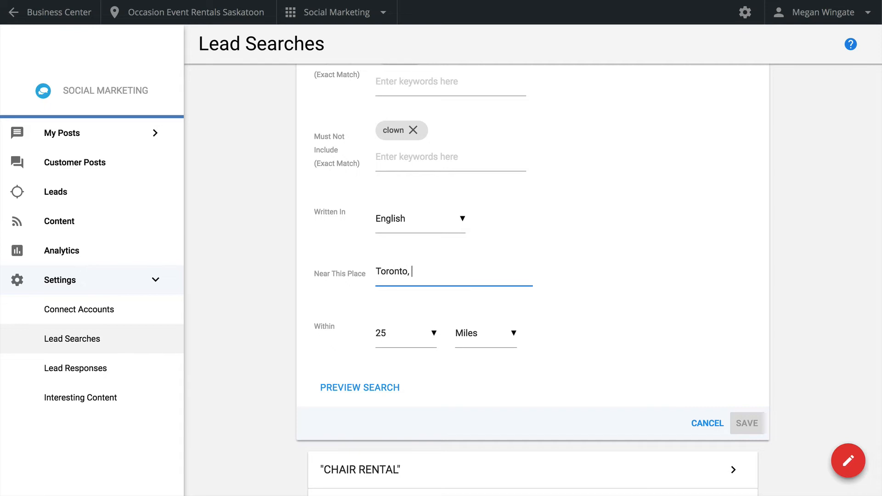
text(Cana)
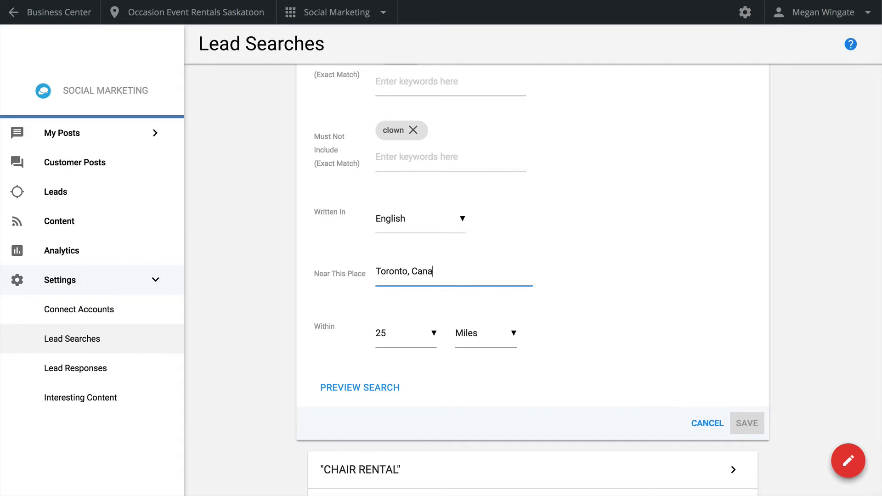
text(da)
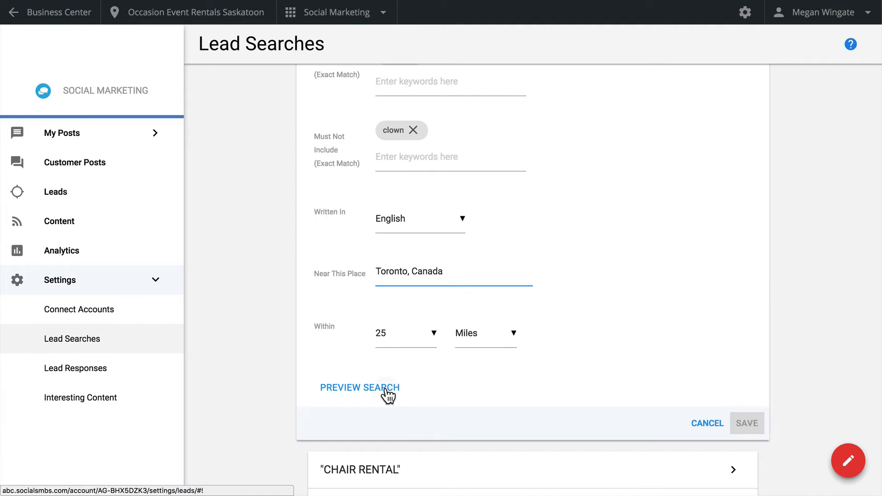
Preview the tweets matching the birthday search, then save the search.
click(360, 387)
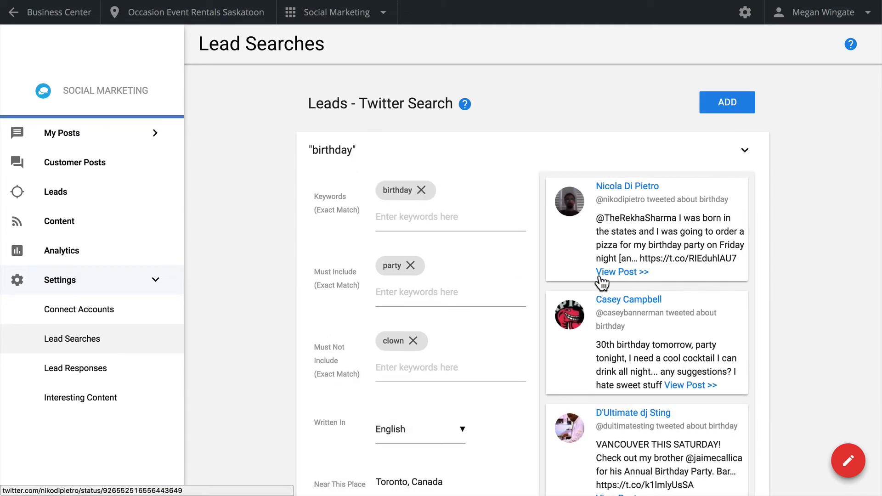
mouse_move(518, 328)
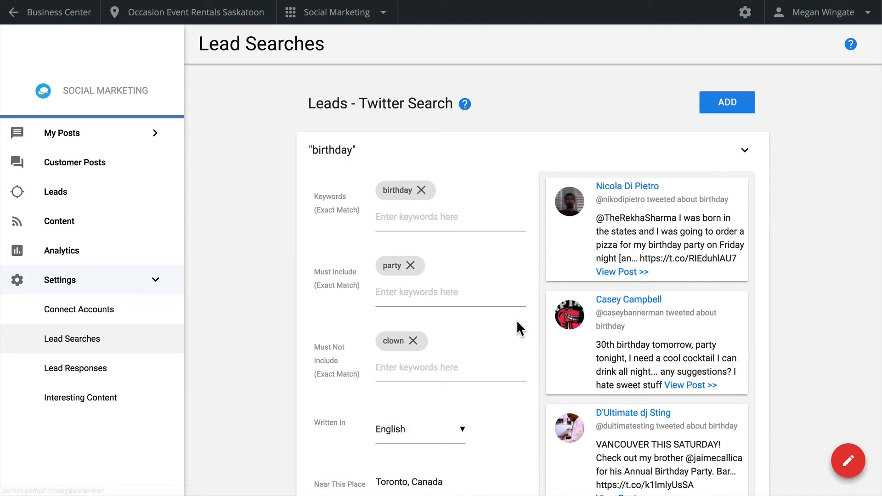
scroll(down, 3)
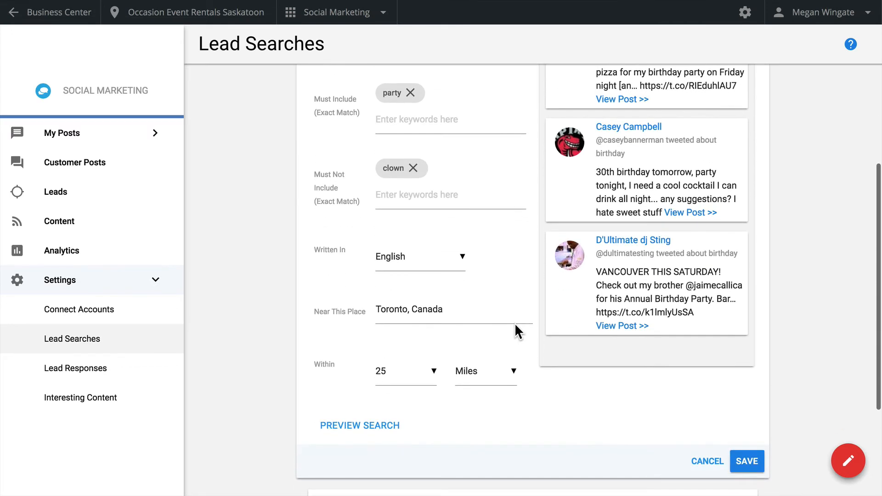
mouse_move(748, 422)
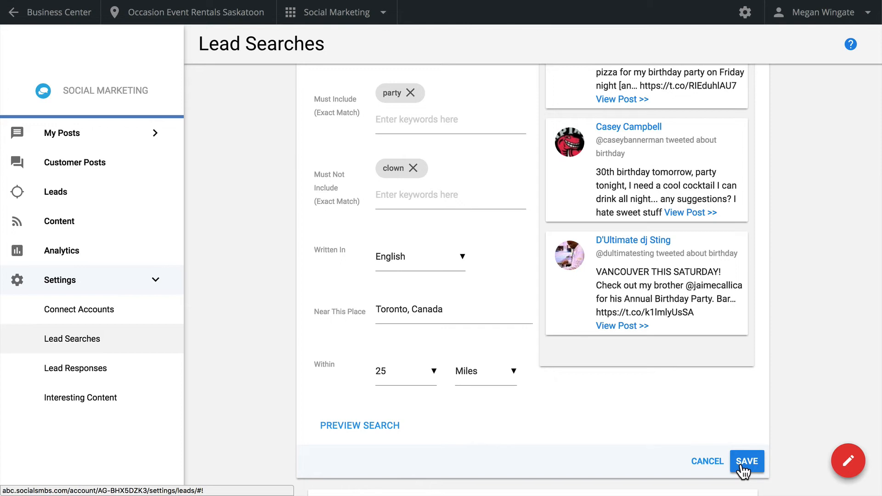
click(747, 461)
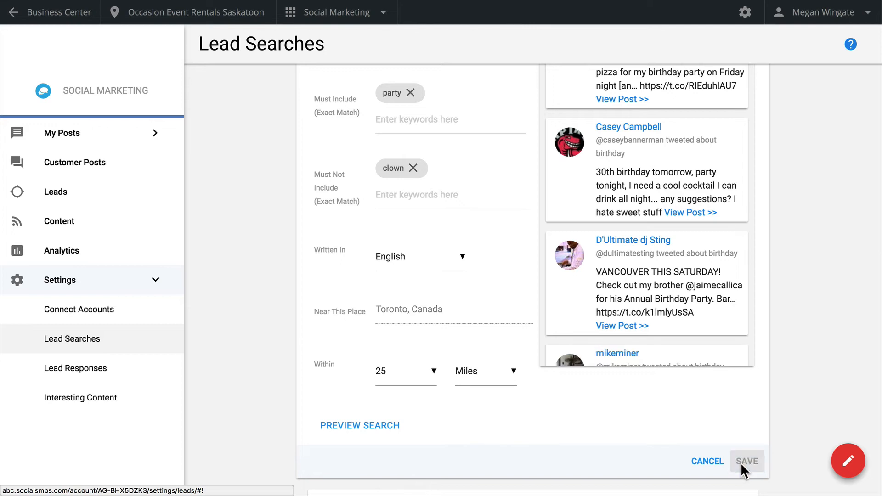
click(746, 461)
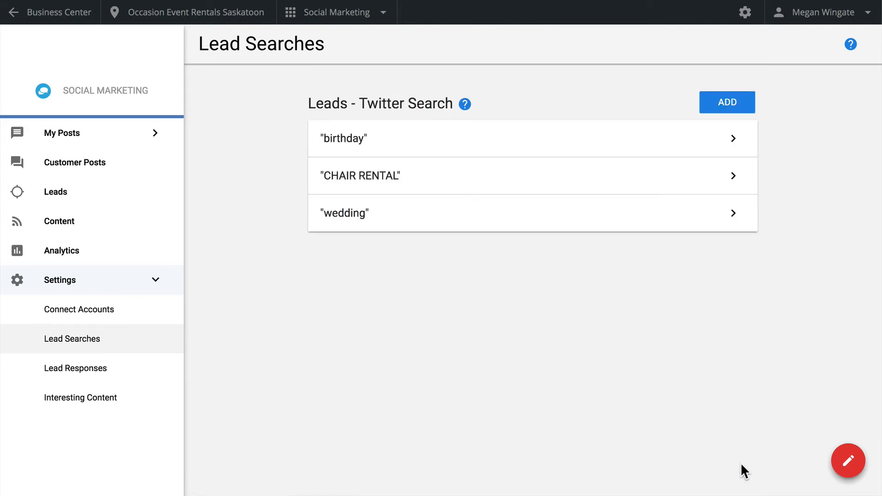
mouse_move(613, 183)
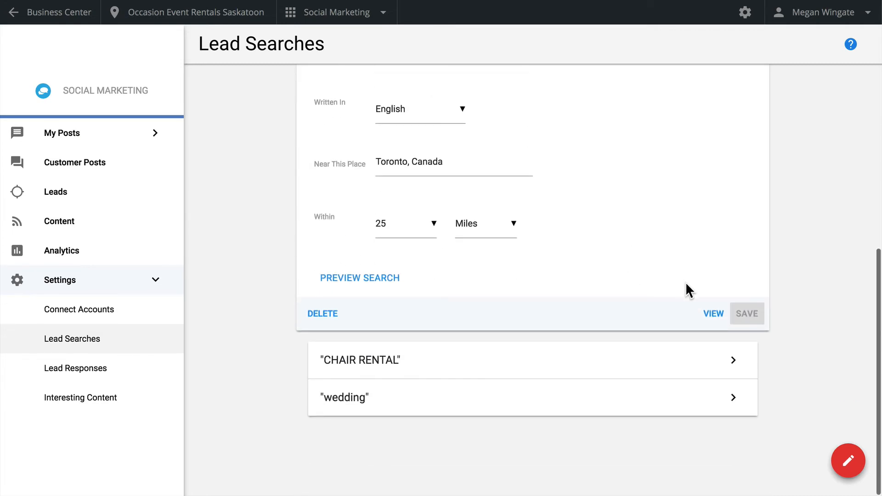
click(56, 191)
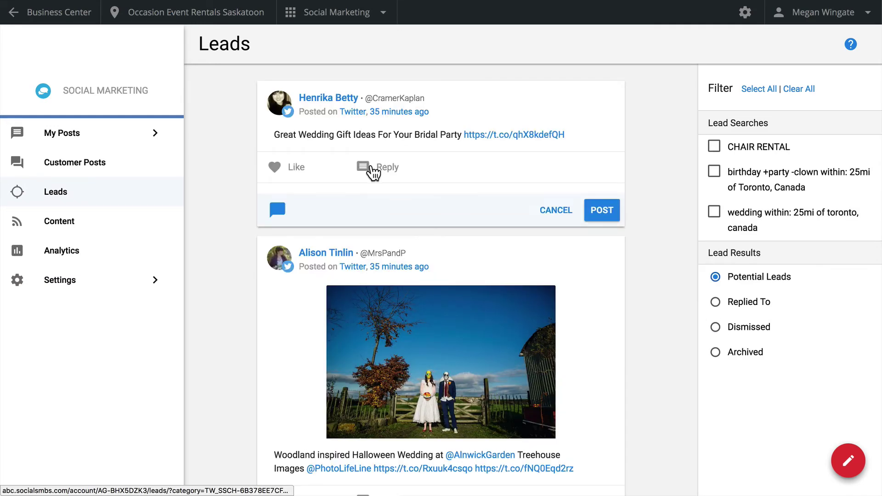
click(386, 166)
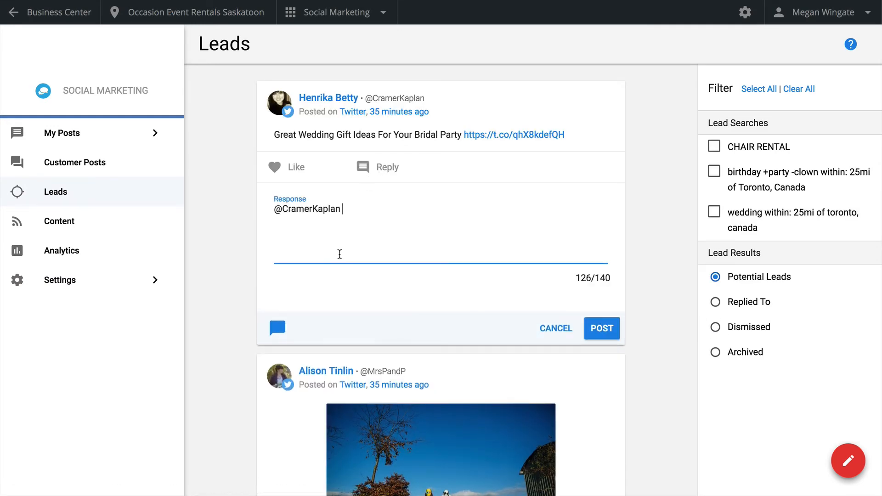
text(You nailed it! Those bridesmaid hangers look great on our Chiavari chairs! Will send you info!)
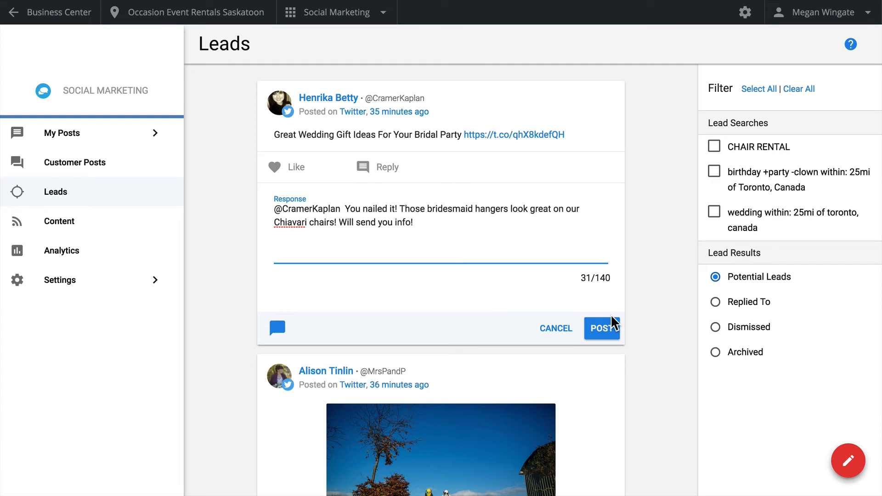
mouse_move(725, 190)
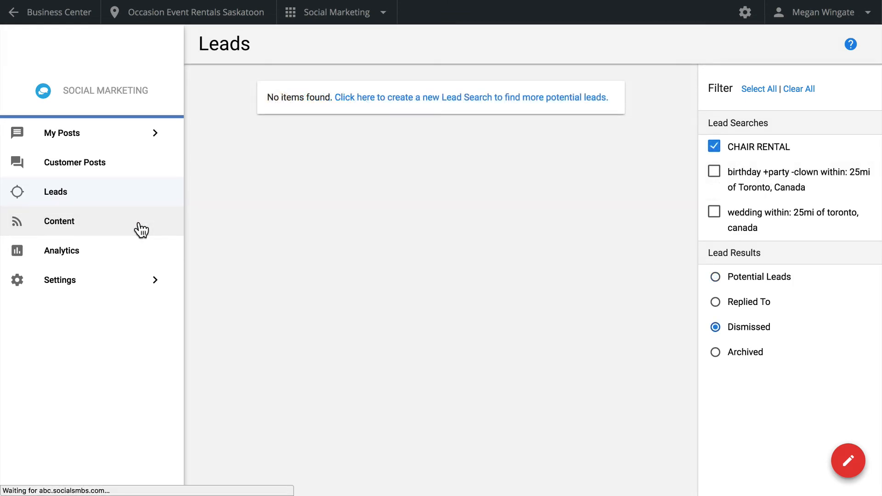
Show the Content page of Brides.com wedding articles and expand Settings again.
click(58, 221)
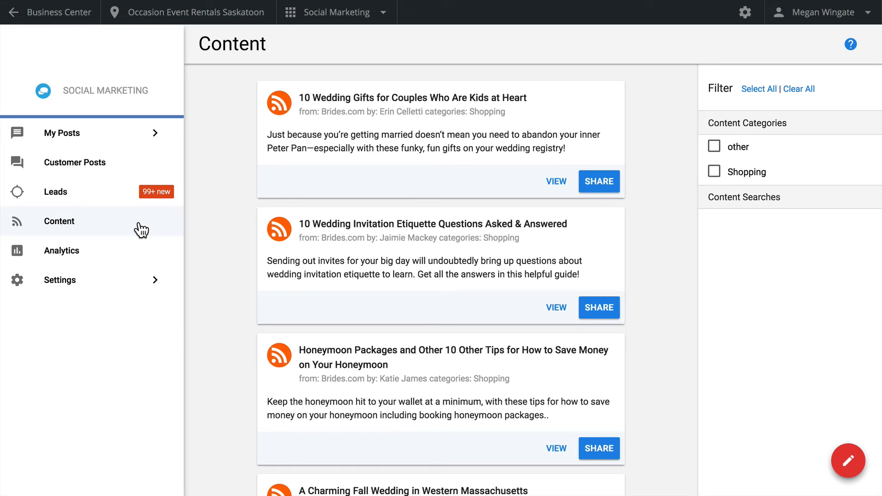
mouse_move(136, 232)
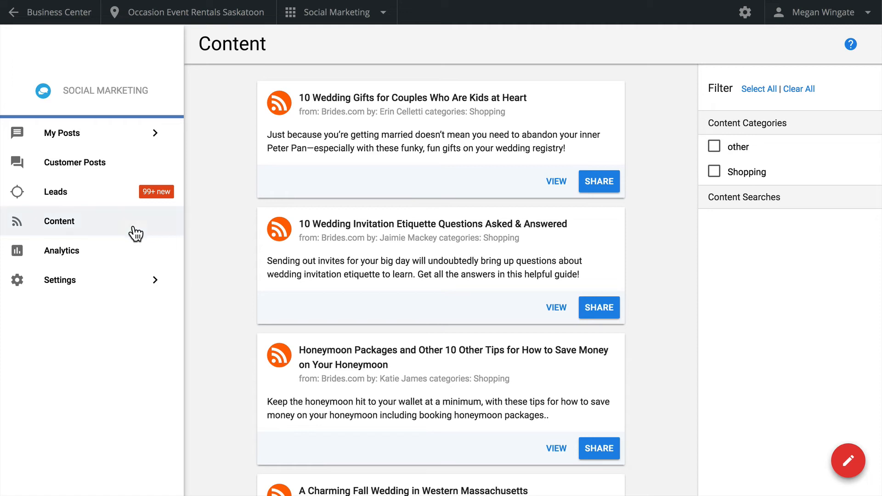
click(60, 280)
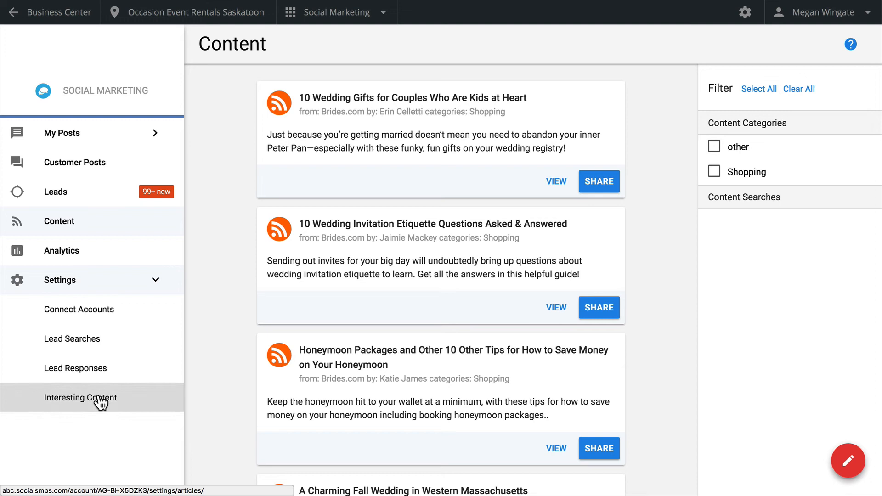
Add the Bridal Guide feed from the RSS Library's Beauty & Spas category to Interesting Content.
click(80, 398)
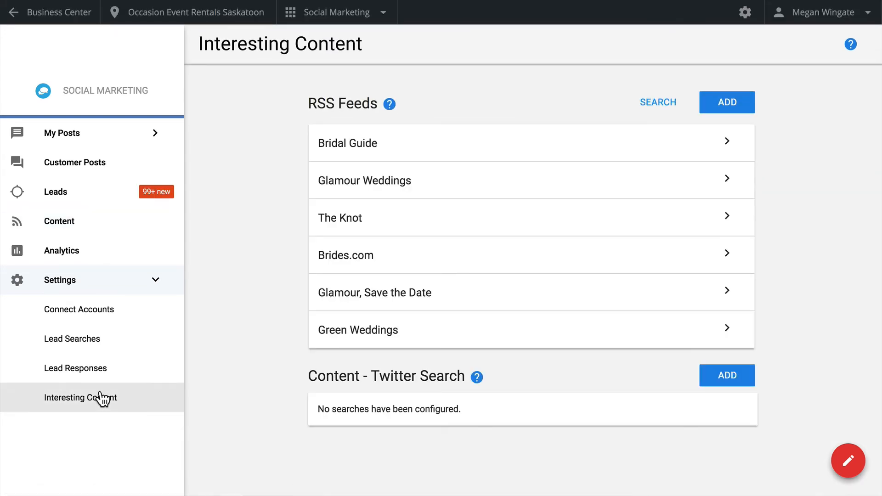
mouse_move(141, 399)
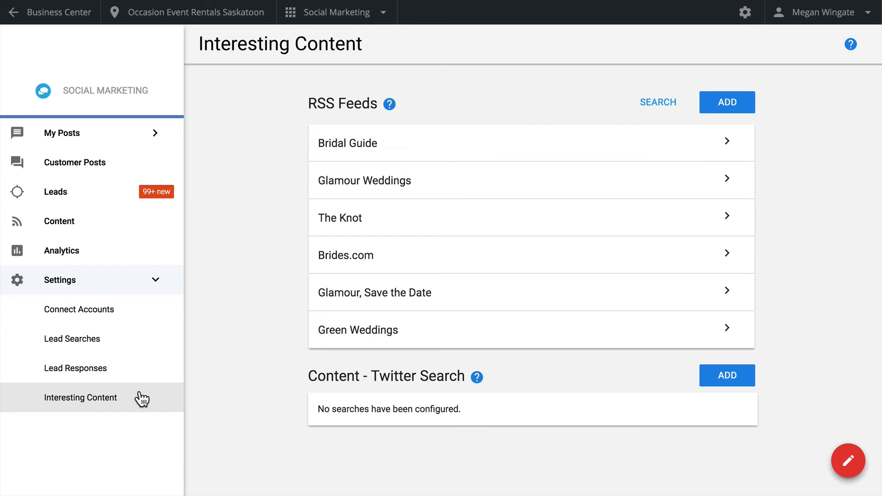
mouse_move(165, 399)
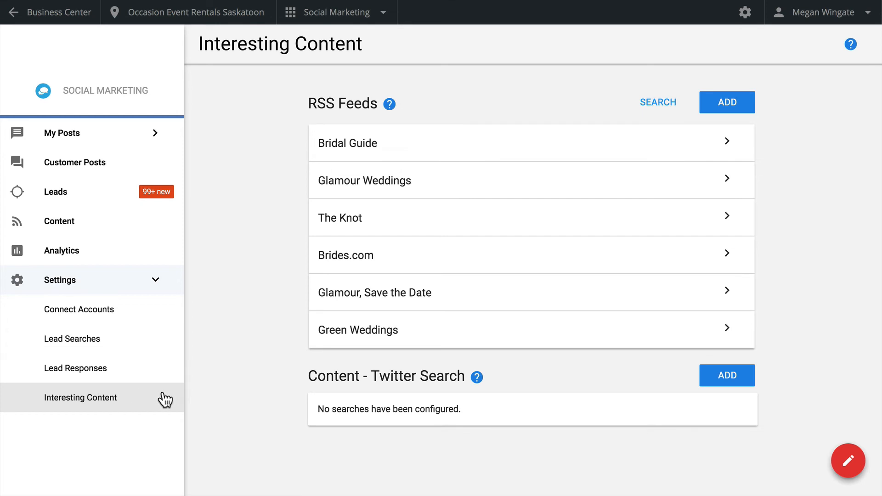
mouse_move(656, 103)
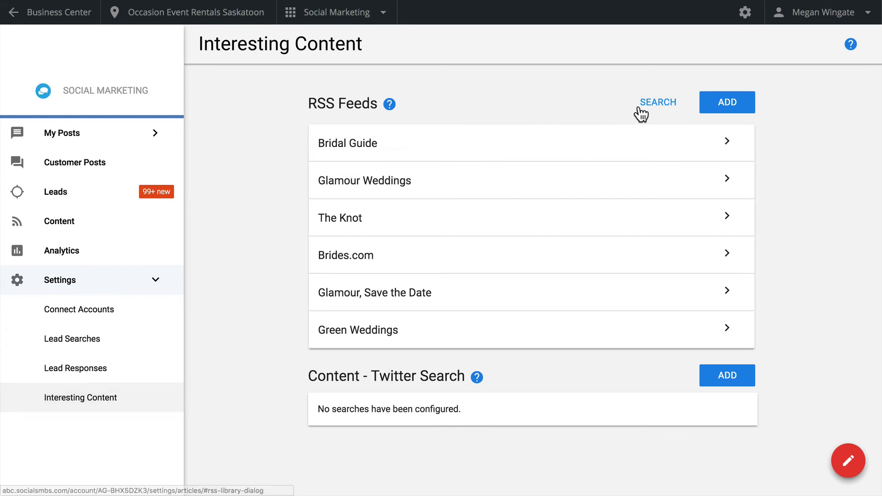
click(657, 102)
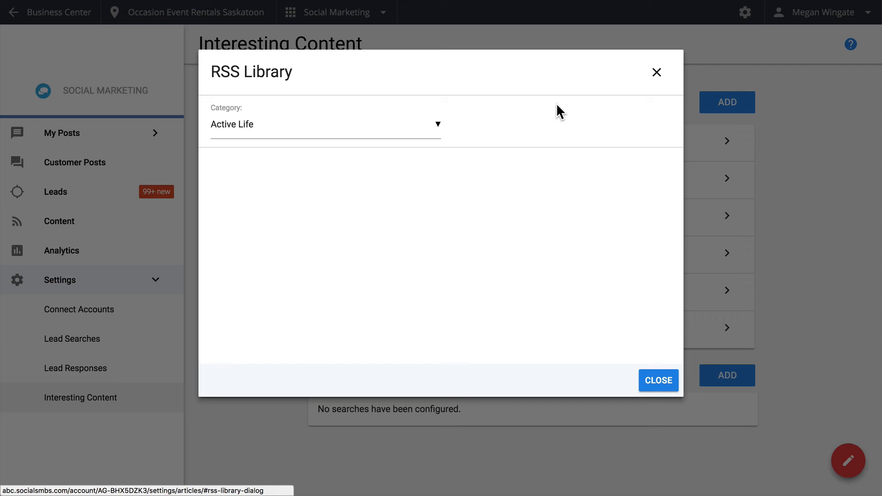
mouse_move(449, 138)
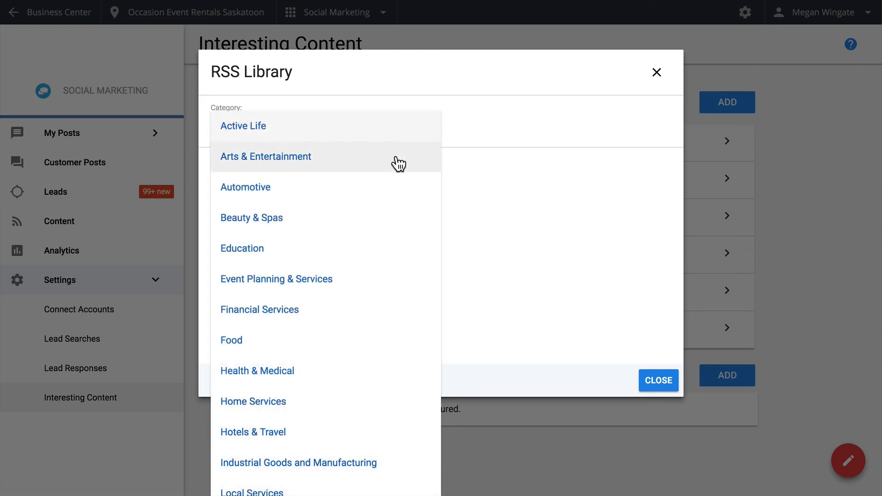
click(252, 218)
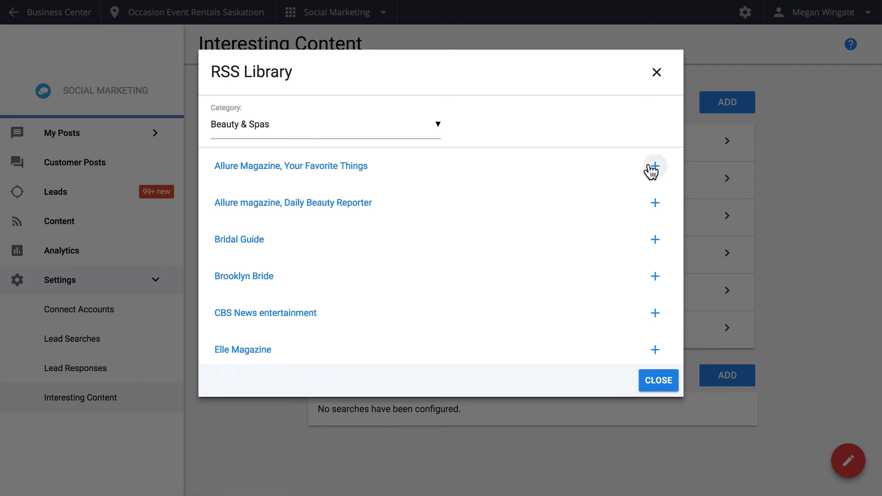
mouse_move(655, 168)
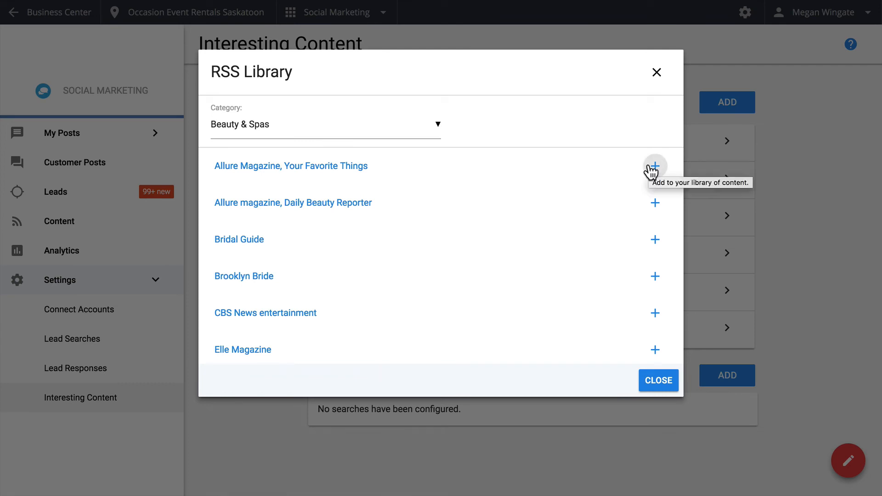
click(654, 166)
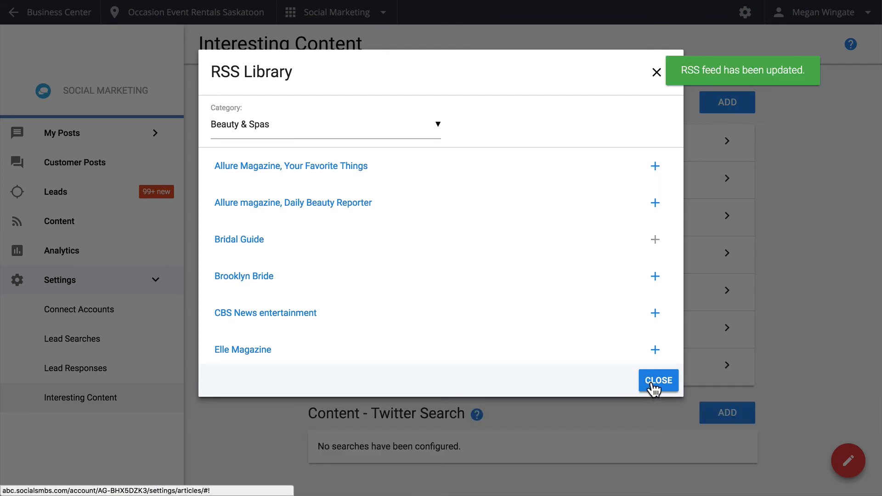
click(659, 380)
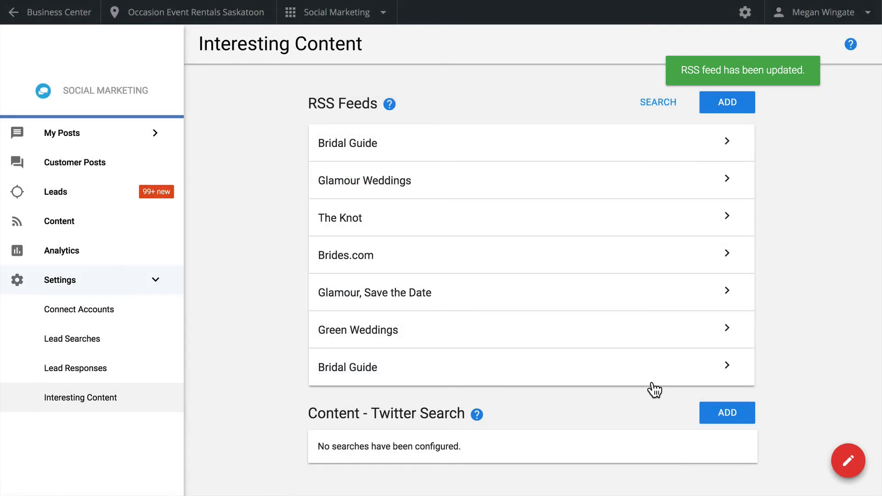
mouse_move(663, 353)
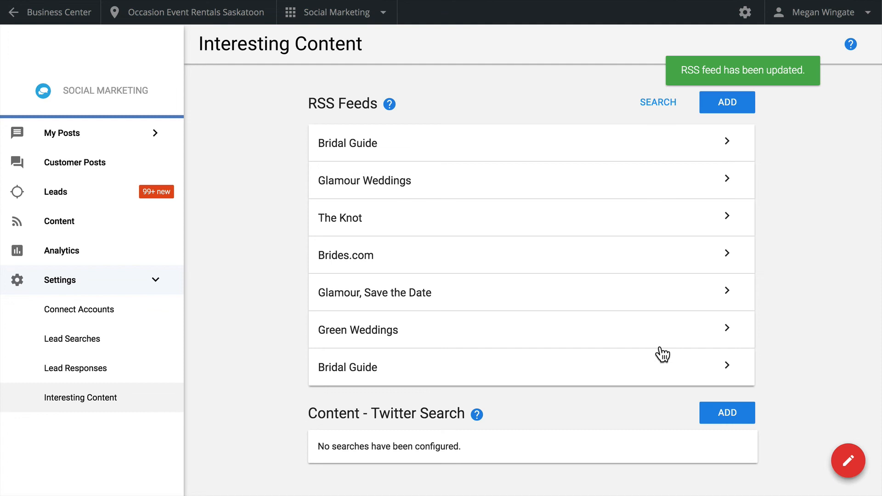
click(727, 102)
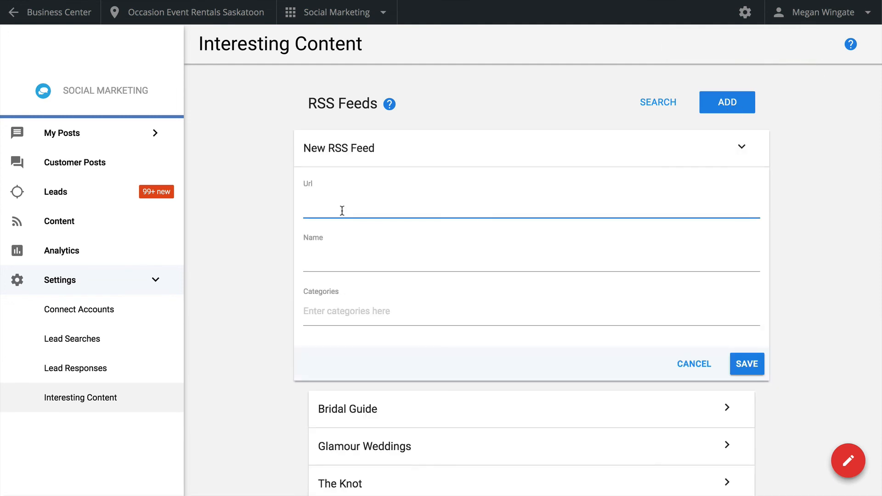
text(http://feeds.feedburner.com/aw-tips)
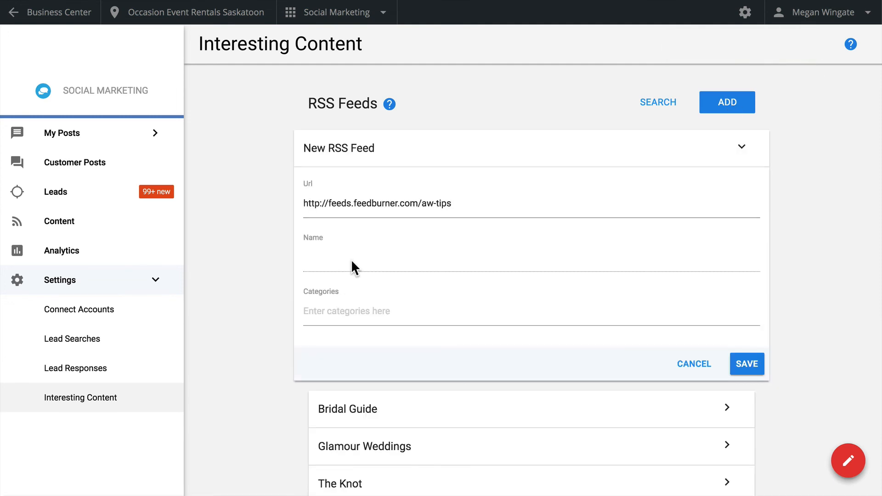
text(Arabia Weddings Tips & Trends)
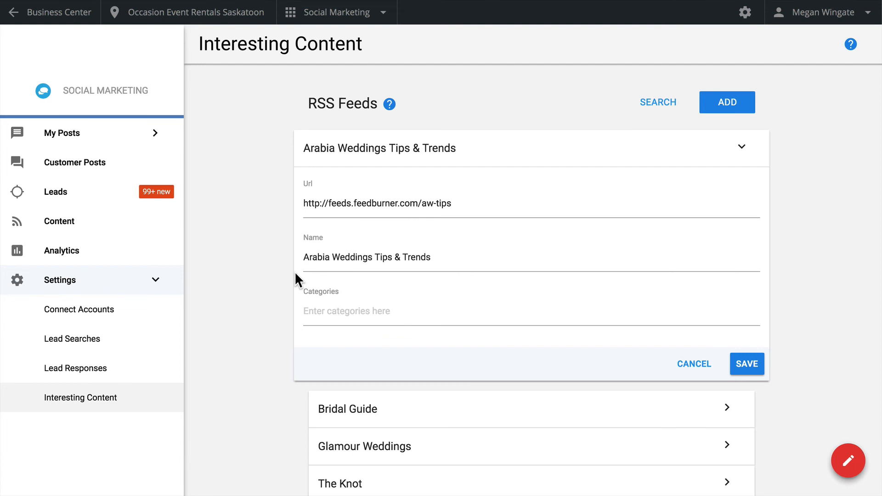
click(371, 311)
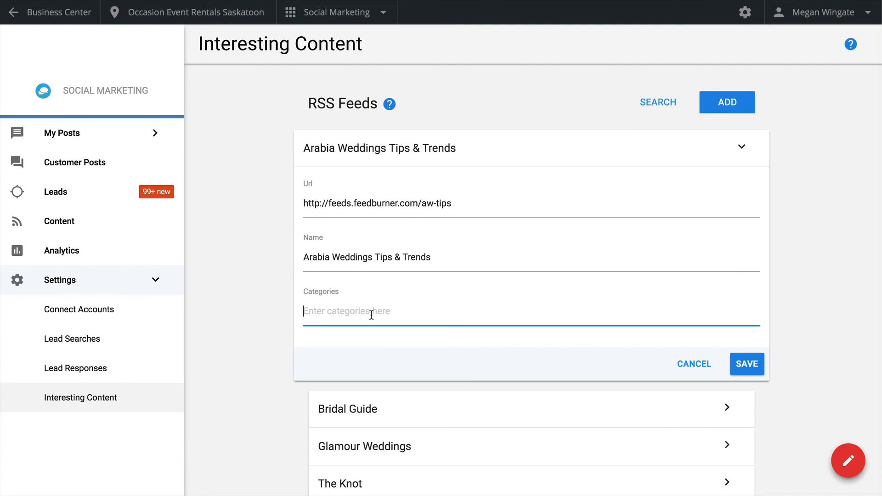
text(Wedd)
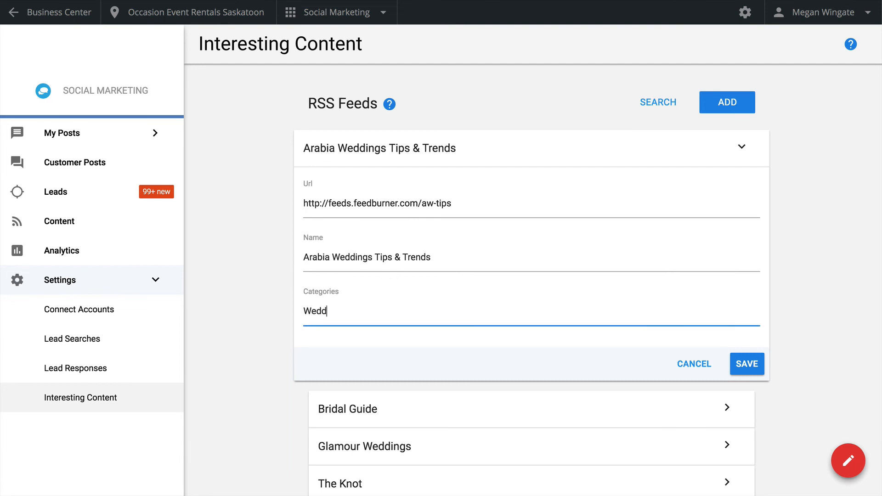
text(ing)
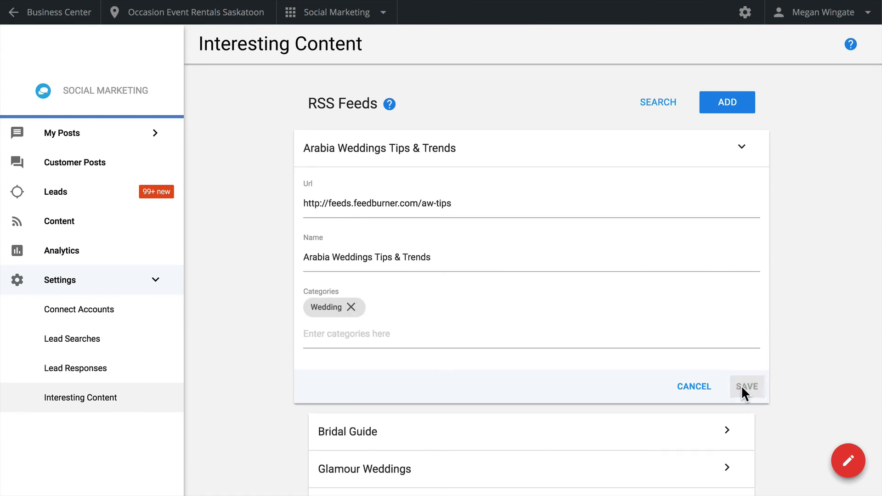
click(747, 387)
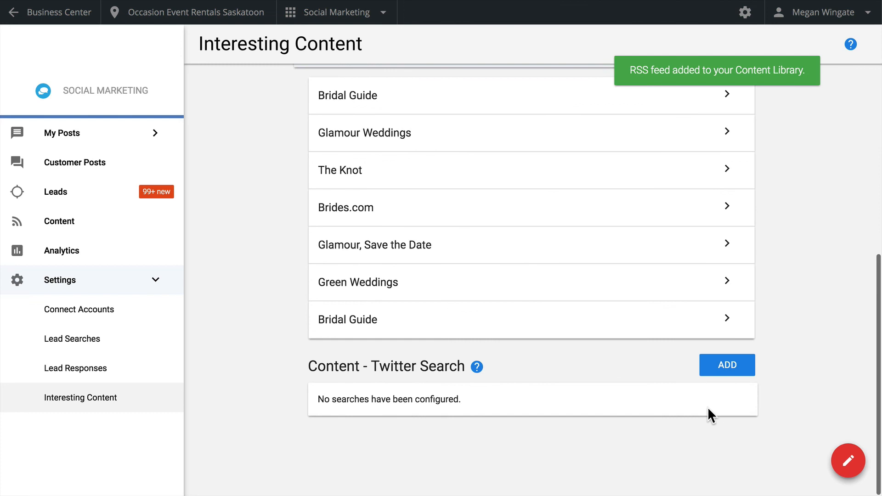
mouse_move(646, 381)
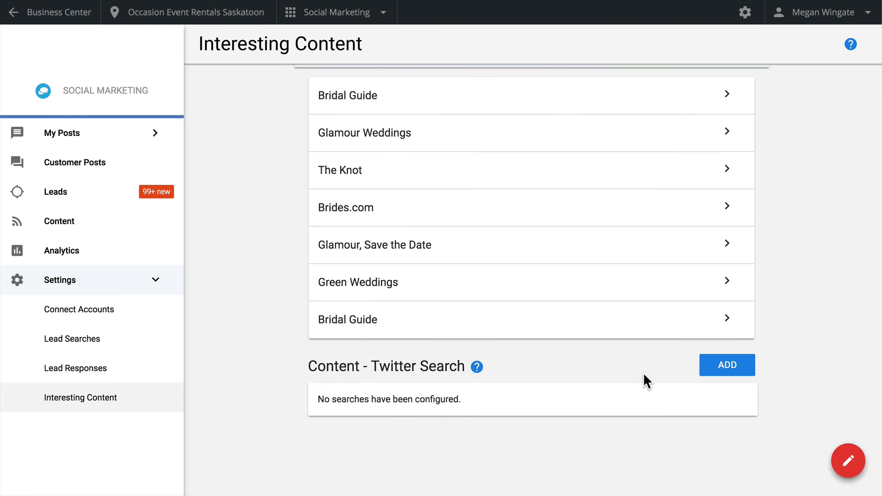
mouse_move(712, 383)
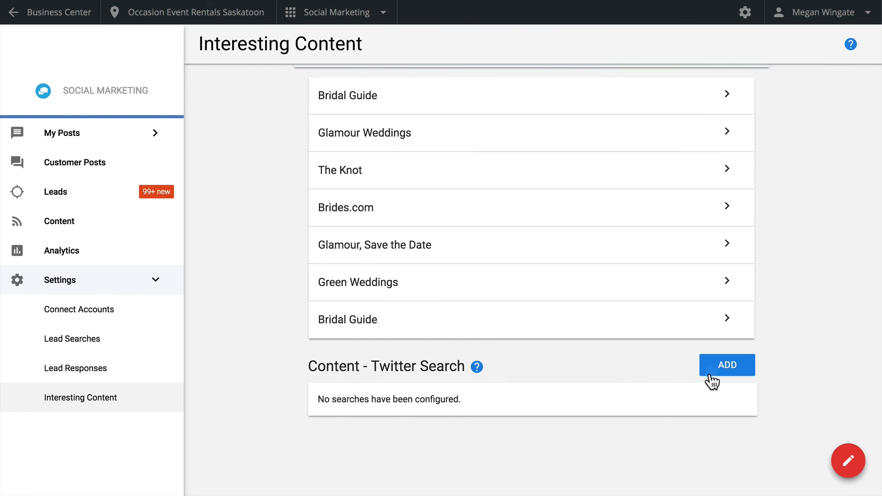
Look over the new Twitter search form, then view Arabia Weddings articles on the Content page.
click(726, 364)
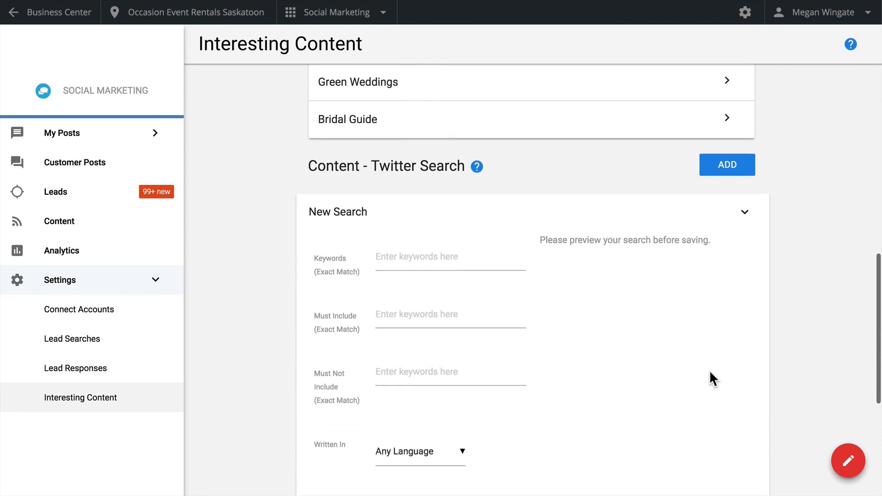
scroll(down, 3)
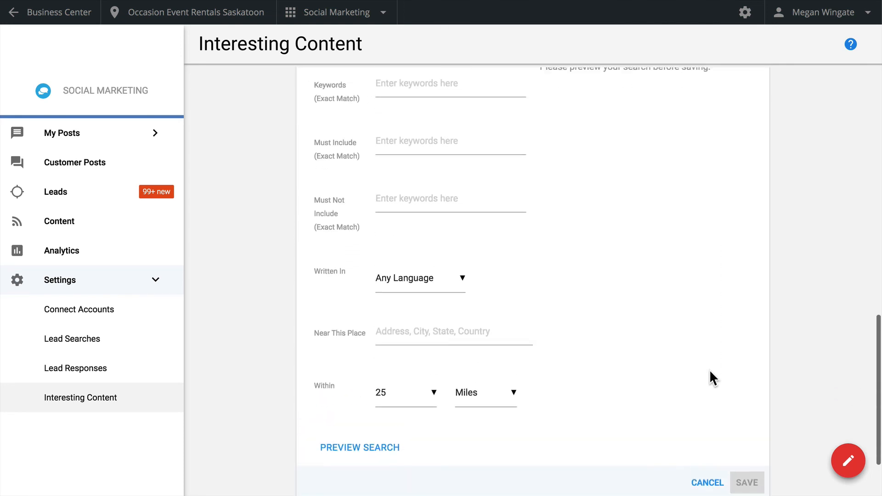
scroll(up, 3)
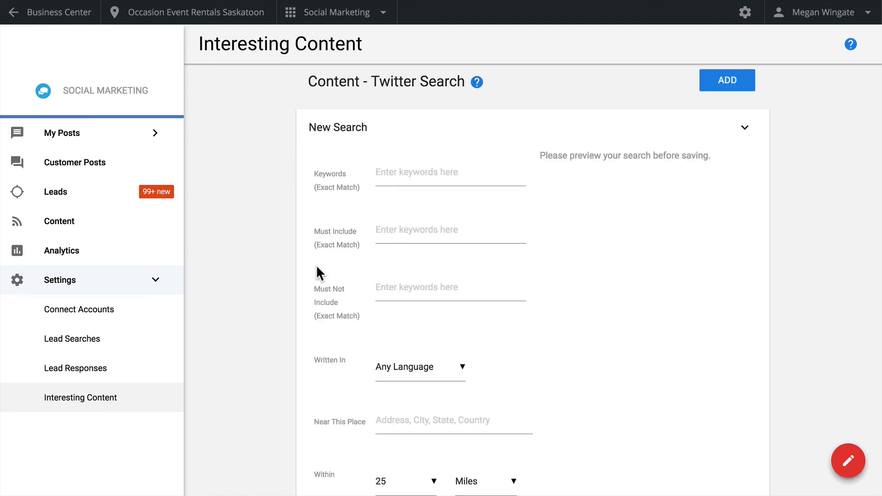
click(59, 220)
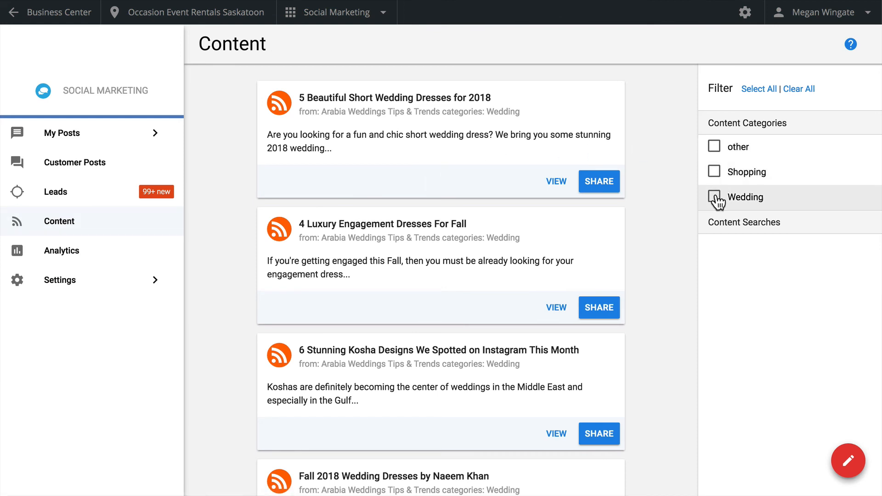
Filter content to Wedding, preview sharing the short wedding dresses article, then view Analytics.
click(715, 197)
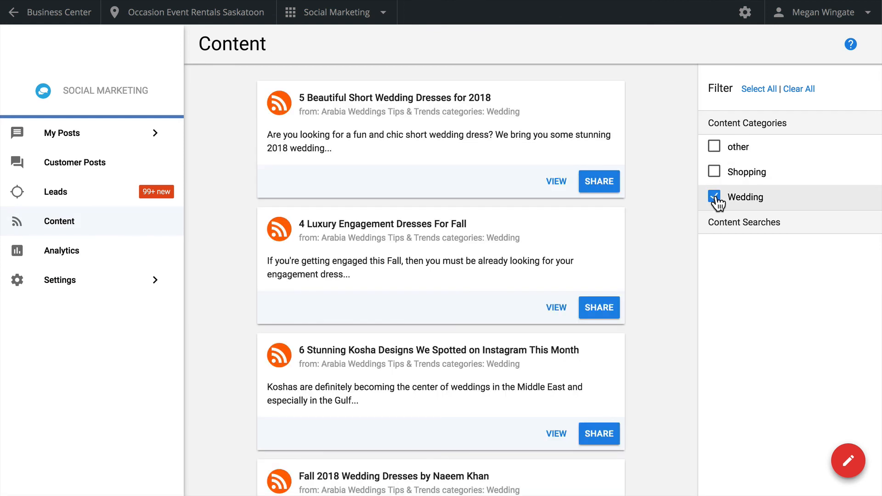
click(714, 197)
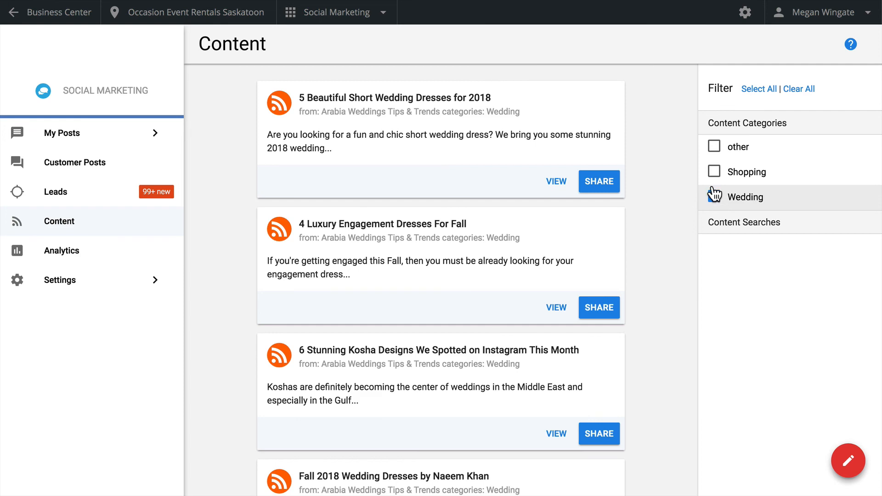
click(599, 181)
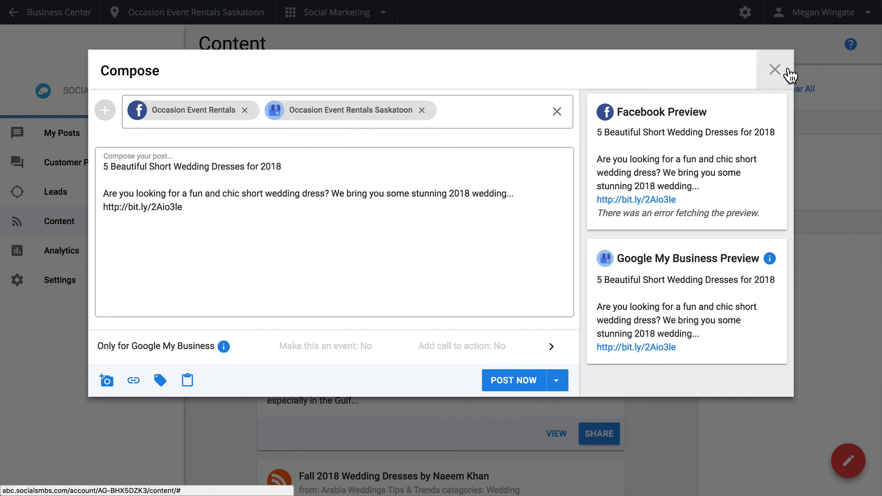
click(775, 70)
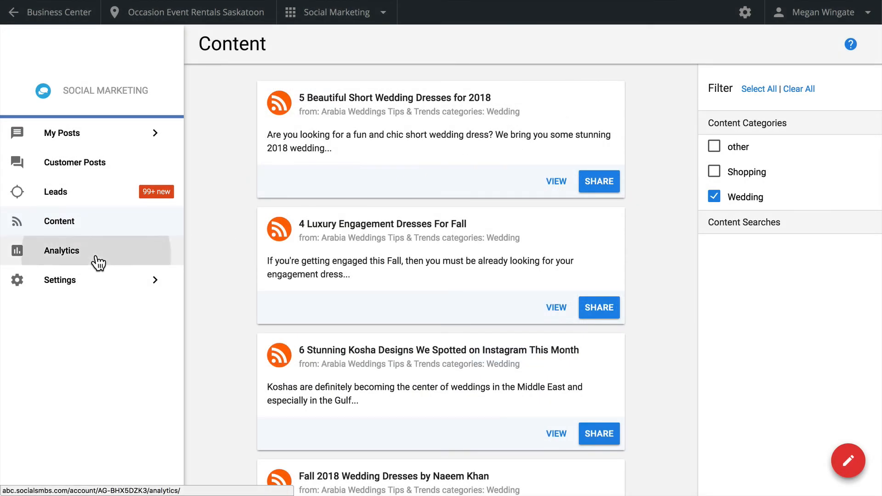
click(61, 251)
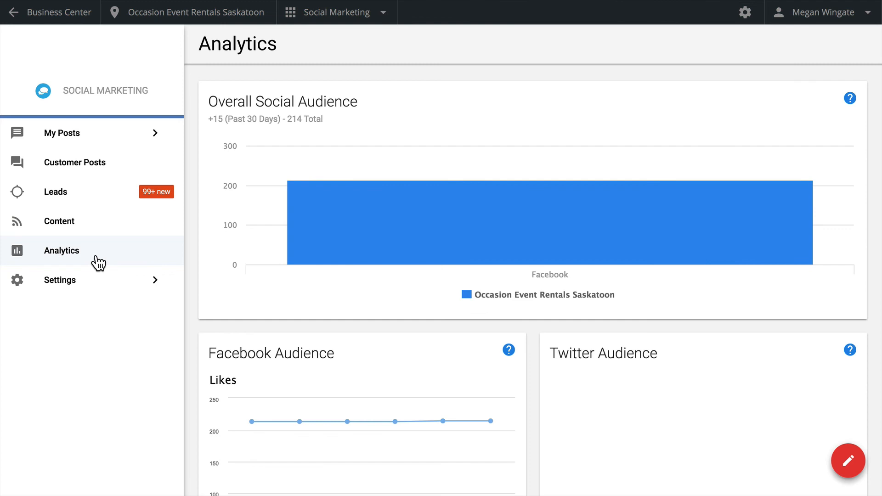